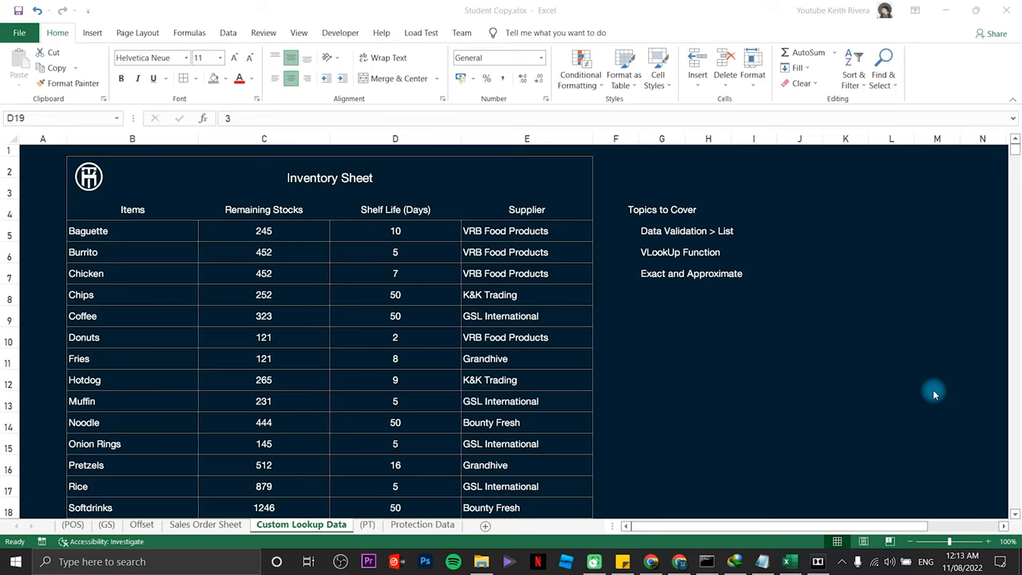
pyautogui.moveTo(724, 248)
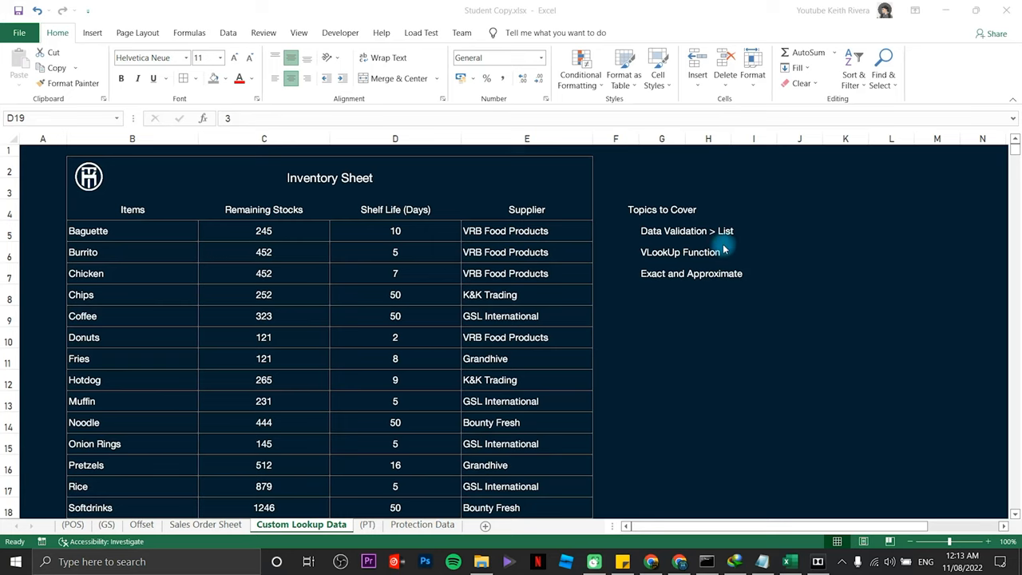
pyautogui.moveTo(699, 261)
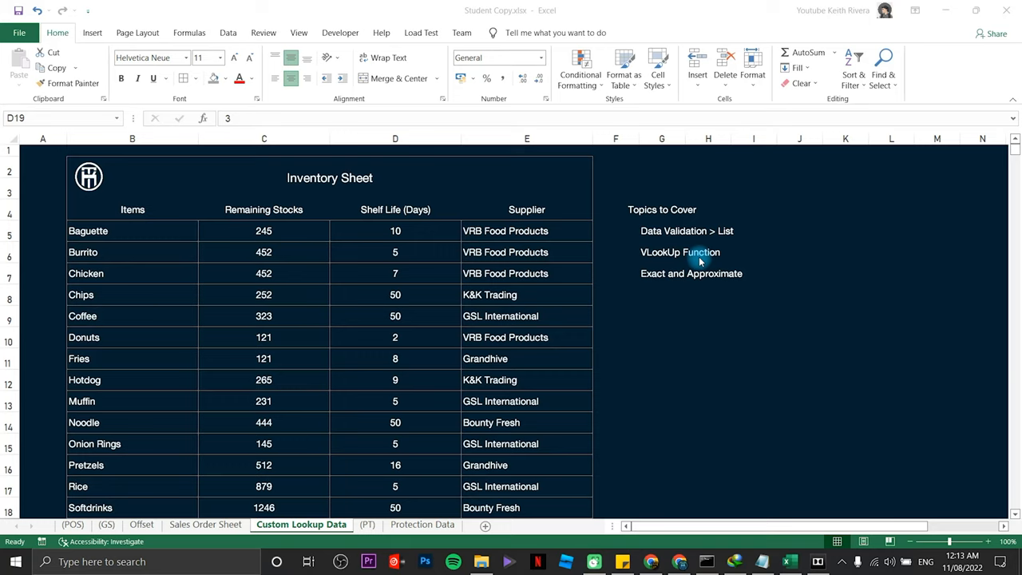
pyautogui.moveTo(157, 438)
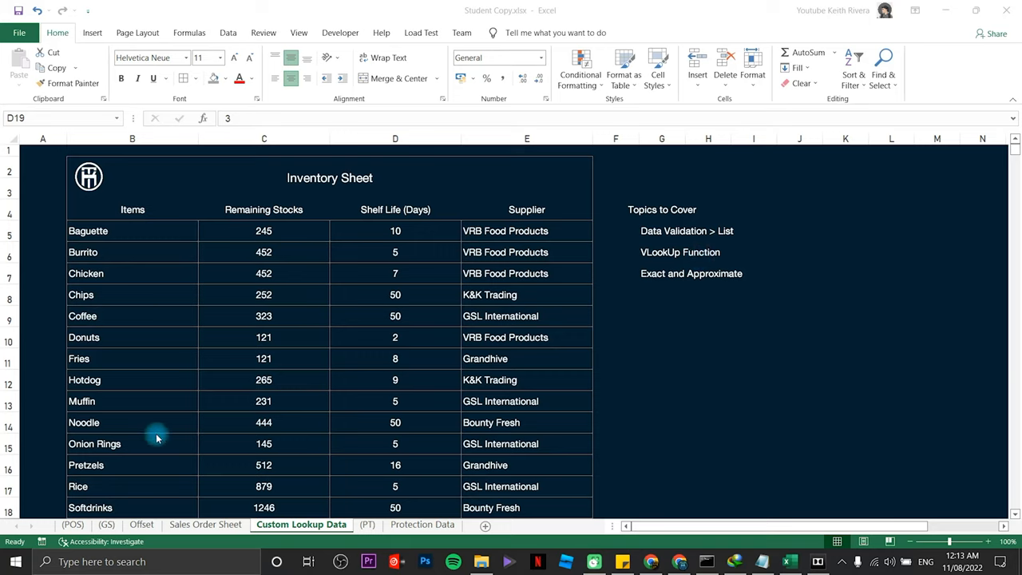
pyautogui.moveTo(298, 188)
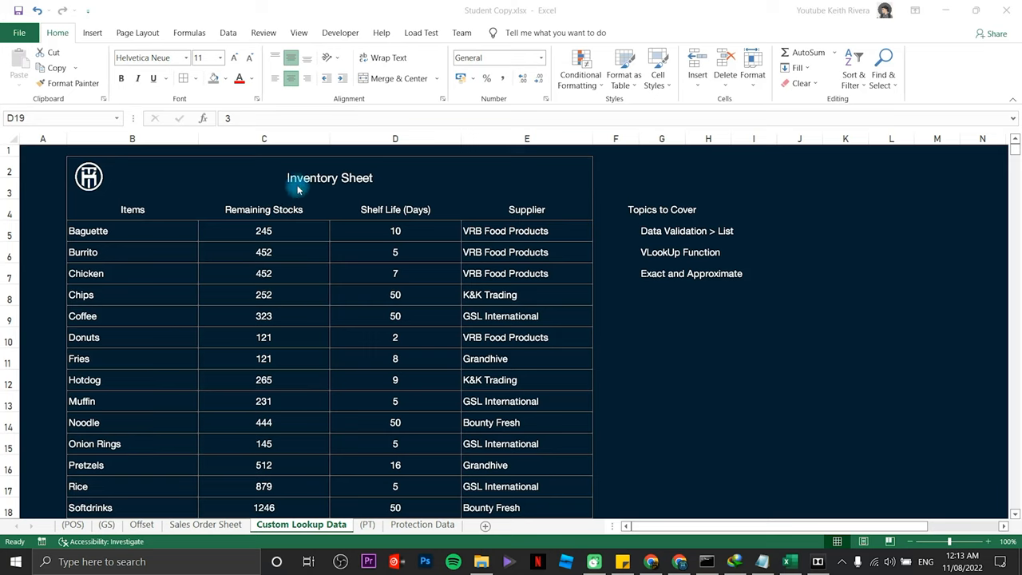
# Step: Review the inventory table's title, item names, column headers and rows
pyautogui.click(330, 178)
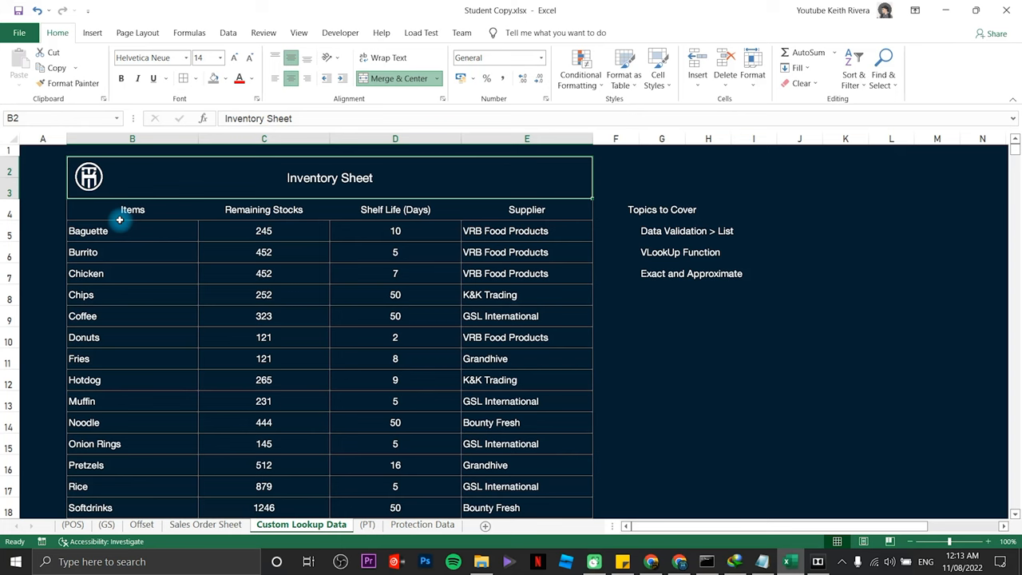
pyautogui.moveTo(120, 231); pyautogui.dragTo(120, 465)
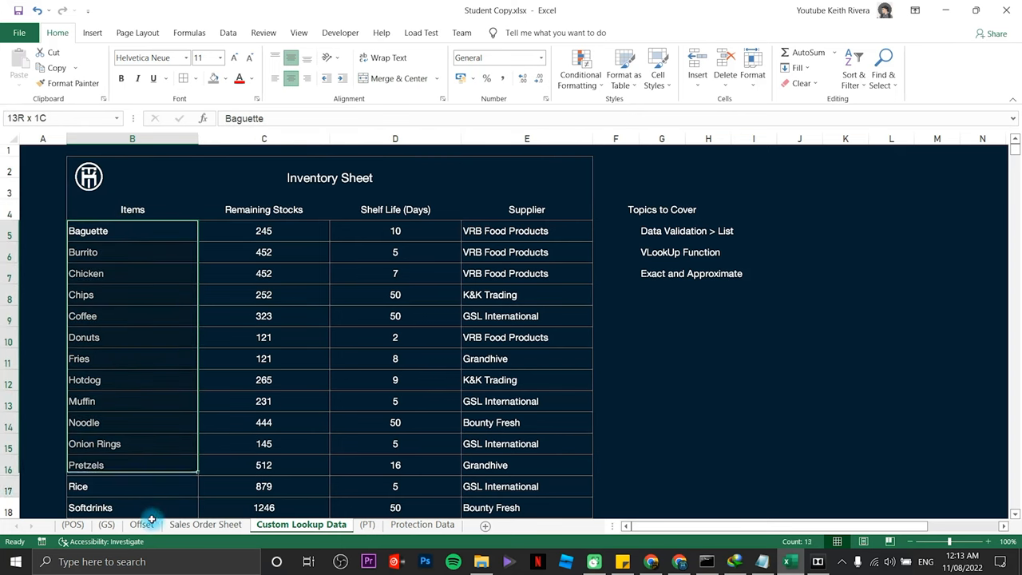
pyautogui.click(132, 231)
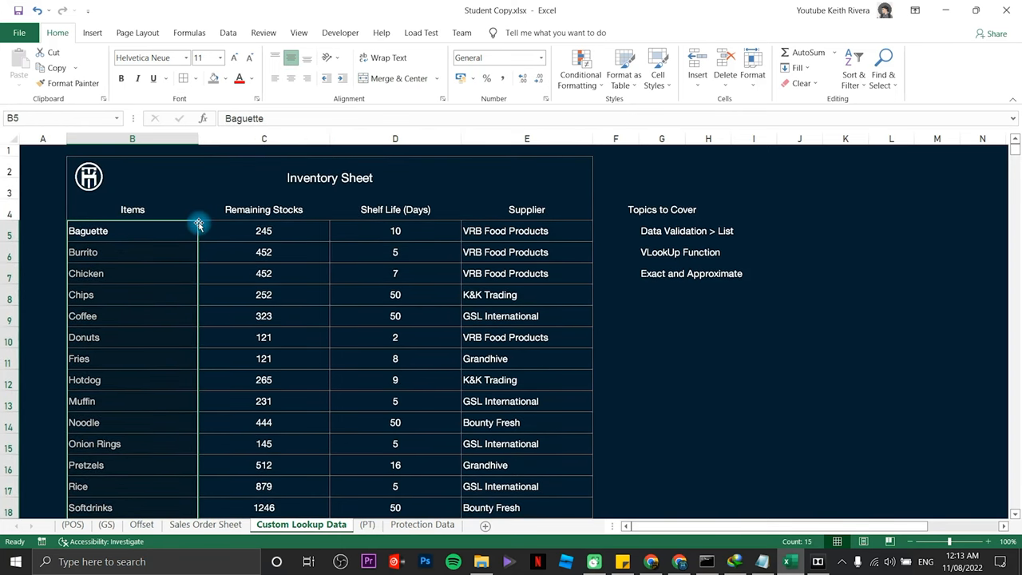
pyautogui.moveTo(169, 222)
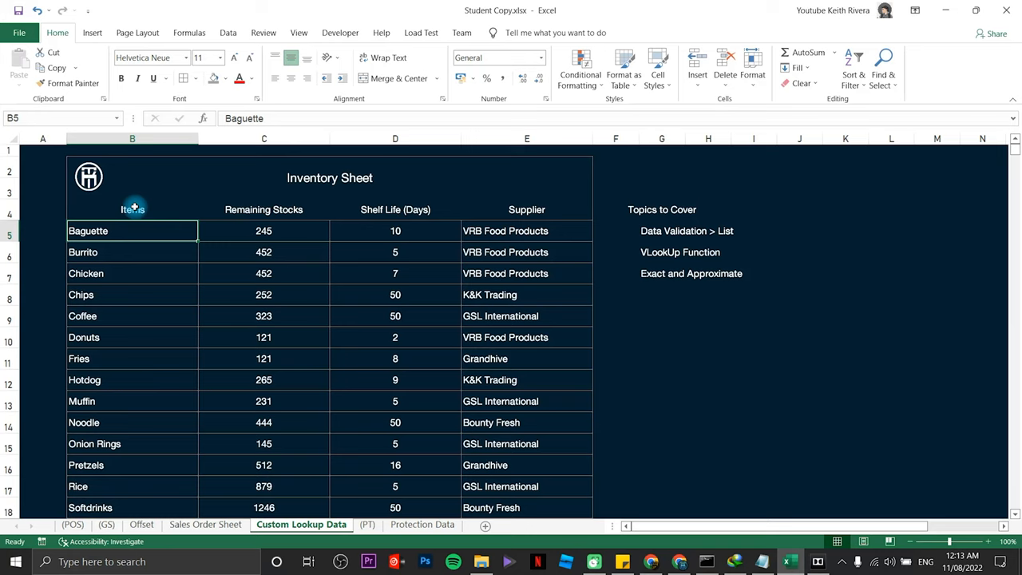
pyautogui.click(264, 210)
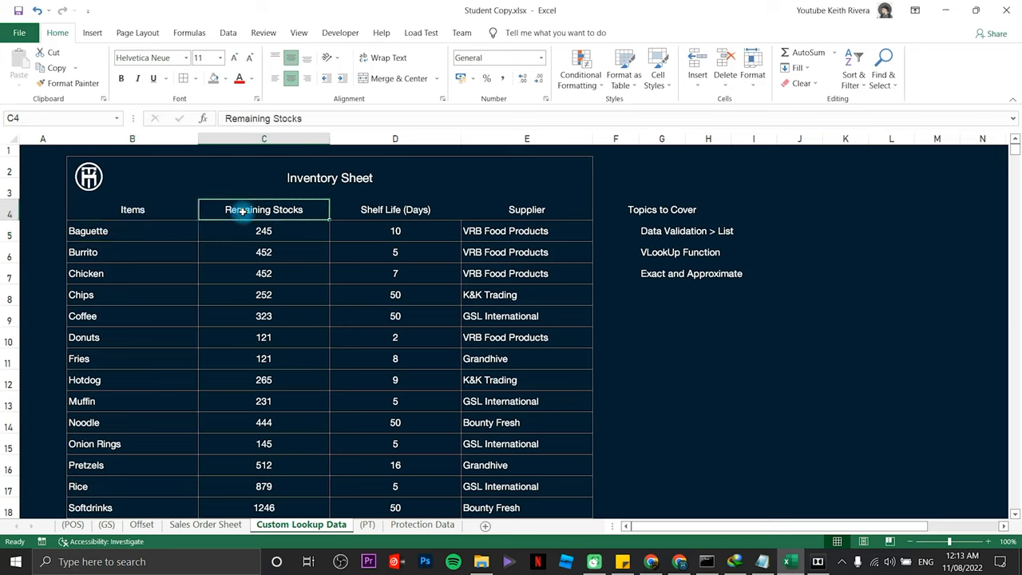
pyautogui.click(396, 209)
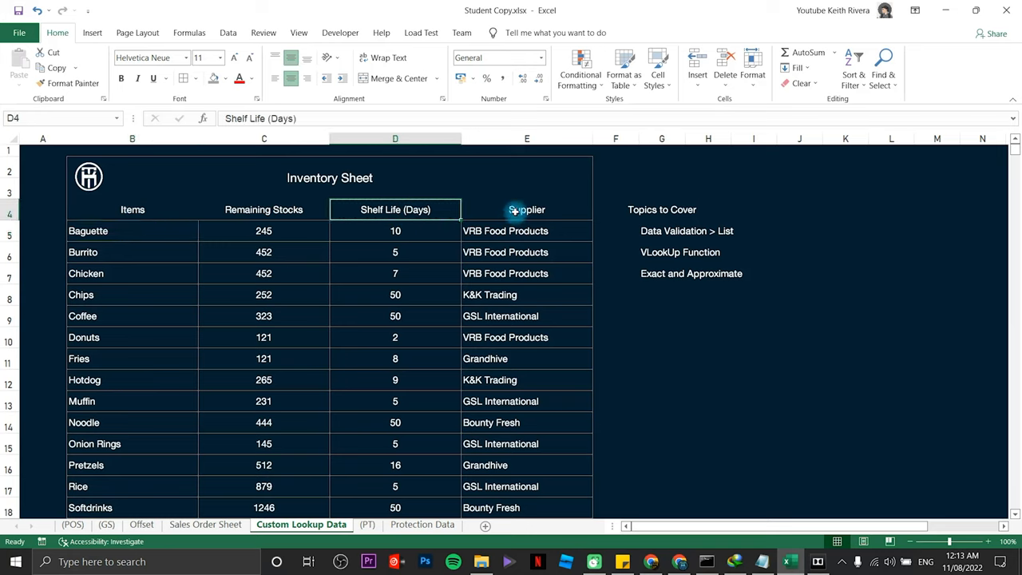
pyautogui.click(526, 209)
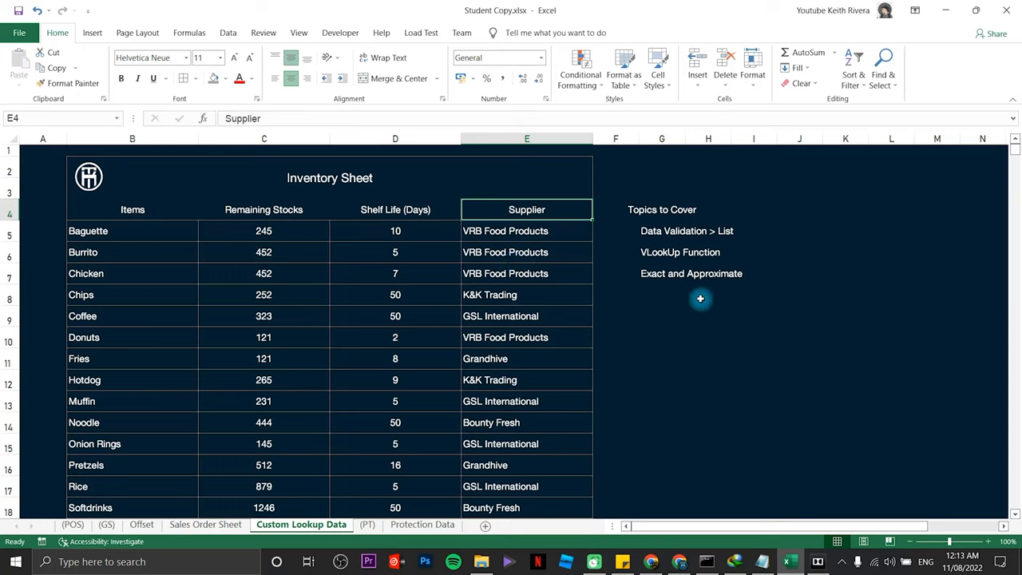
pyautogui.moveTo(580, 302)
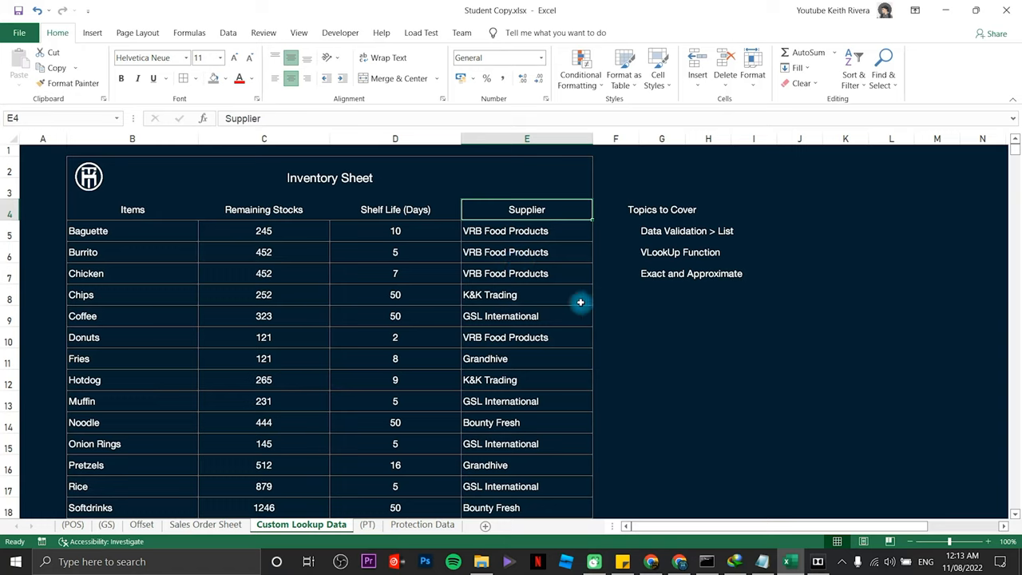
pyautogui.moveTo(694, 335)
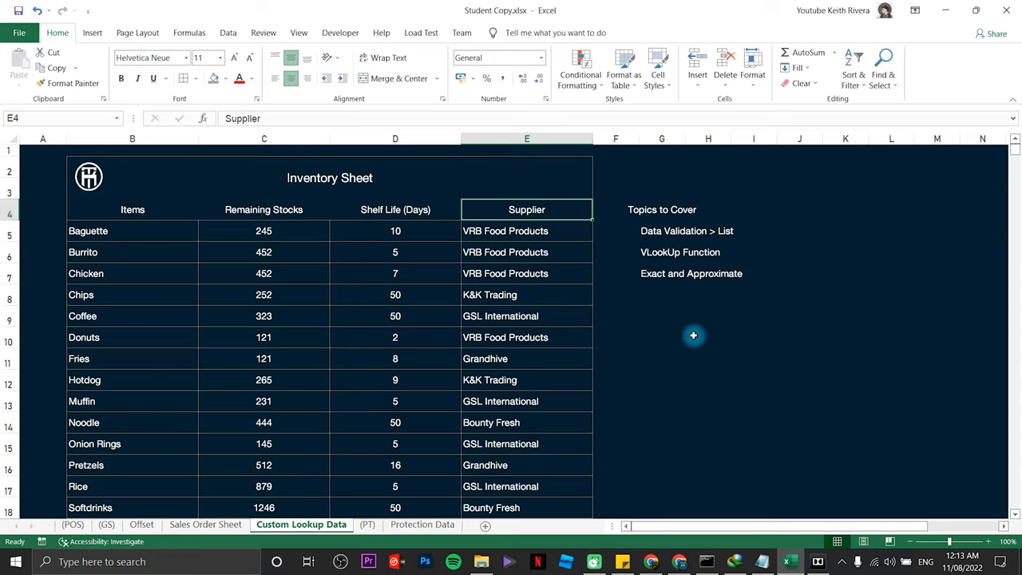
pyautogui.moveTo(155, 391)
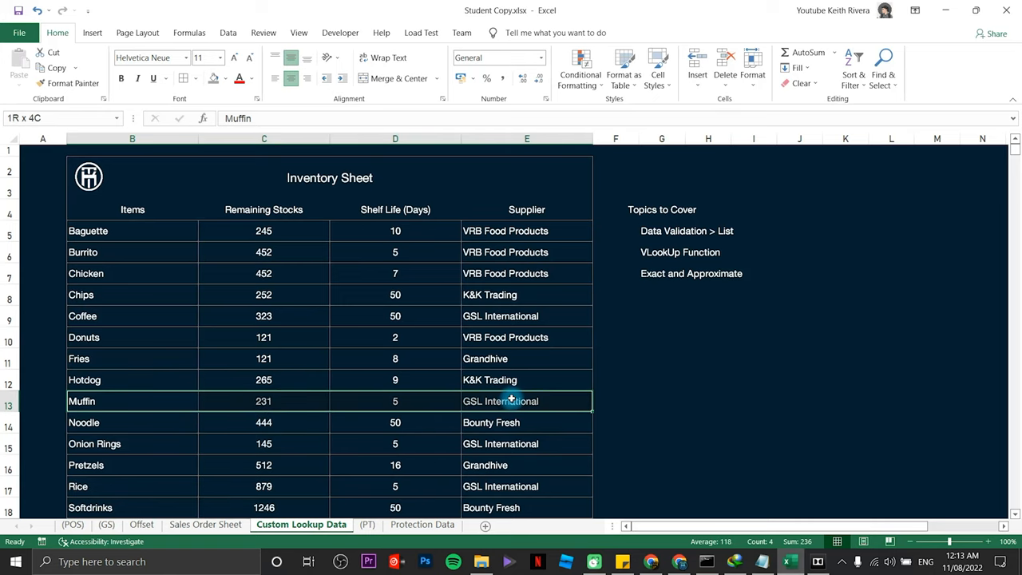
pyautogui.click(144, 401)
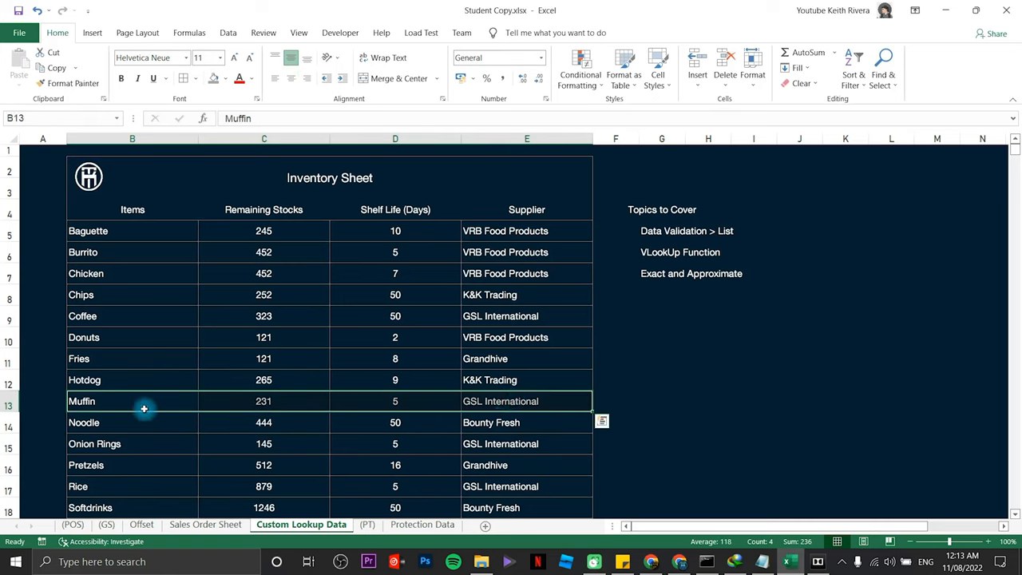
pyautogui.click(132, 337)
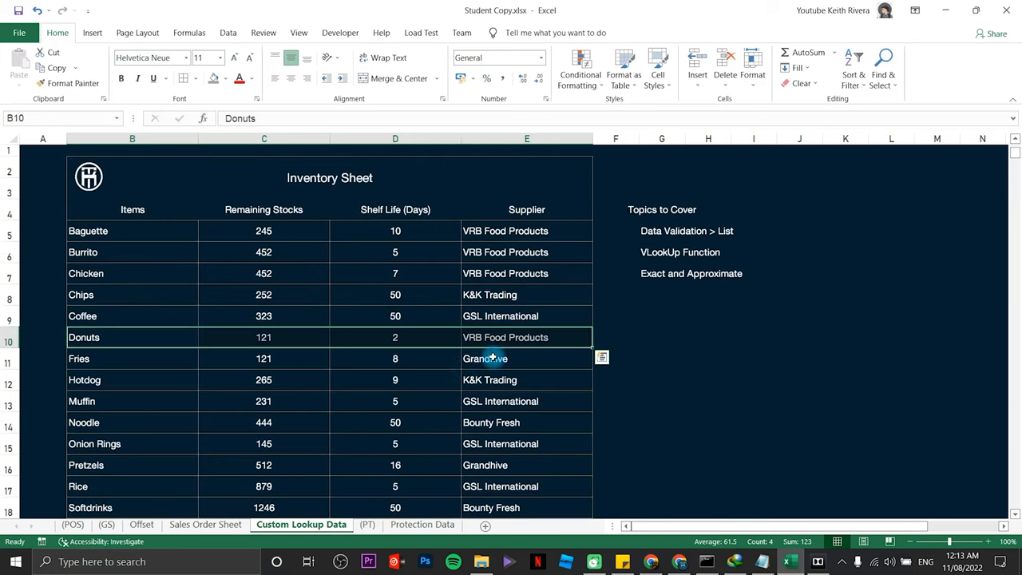
pyautogui.click(799, 358)
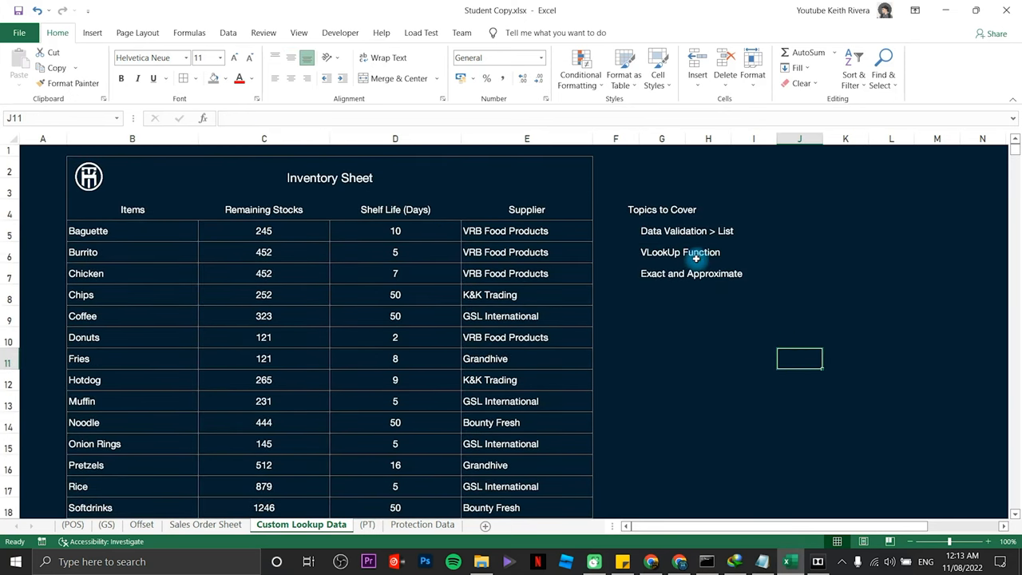
pyautogui.moveTo(707, 340)
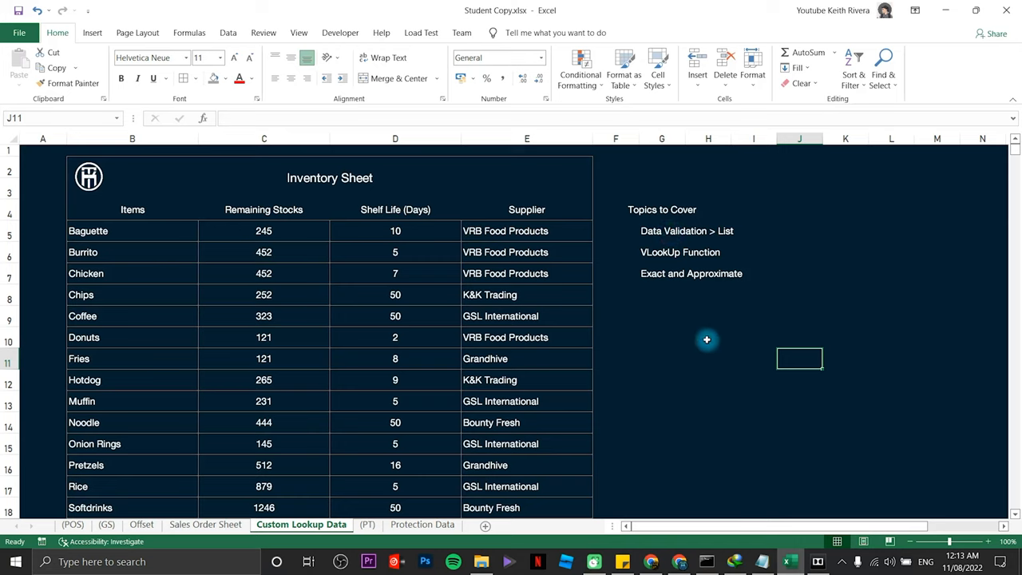
# Step: Label G10 'Items Lookup' and G11 'Supplier', widening column G to fit
pyautogui.click(661, 337)
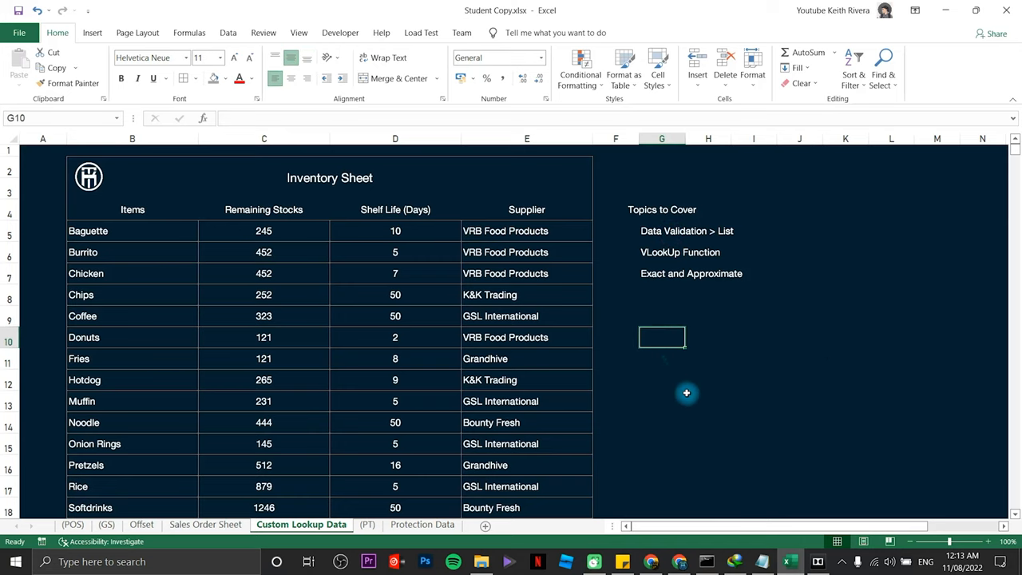
pyautogui.moveTo(730, 392)
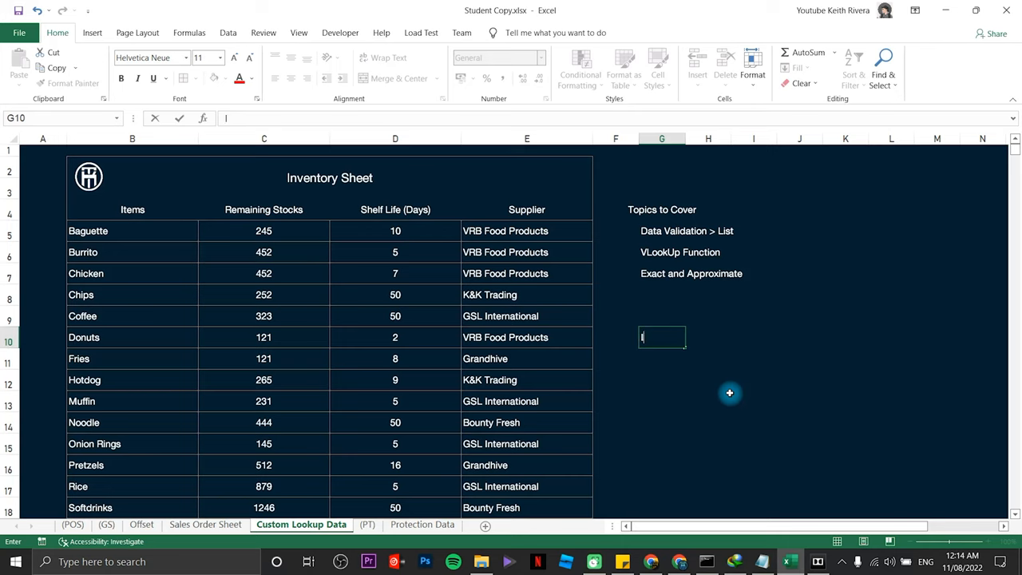
pyautogui.write('Items Lookup')
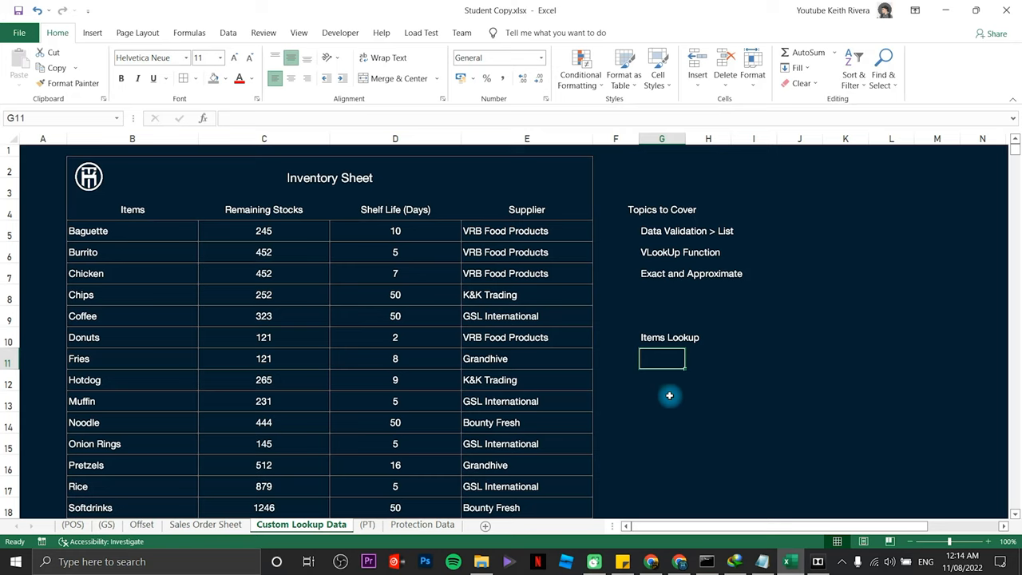
pyautogui.moveTo(689, 142)
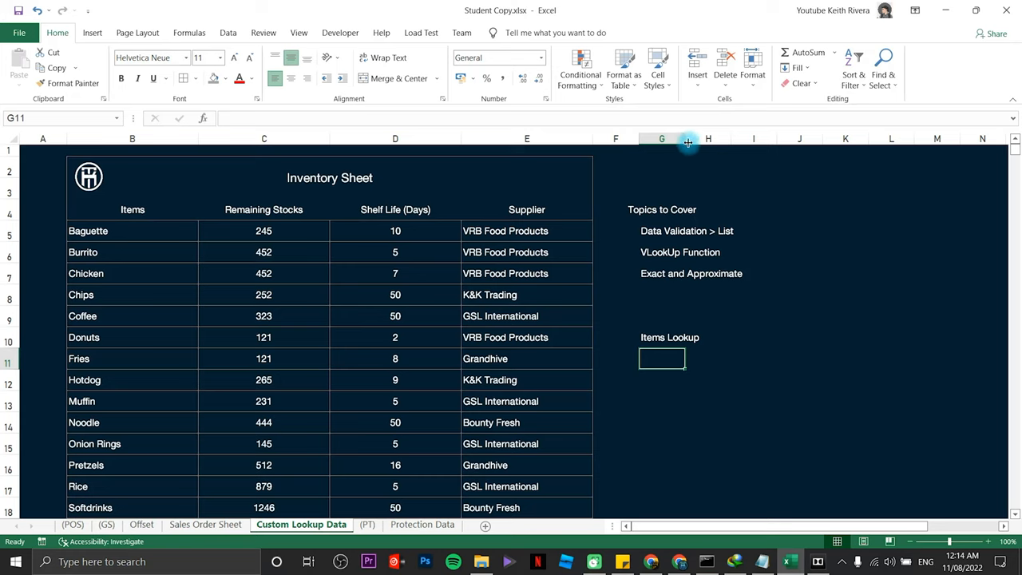
pyautogui.click(671, 336)
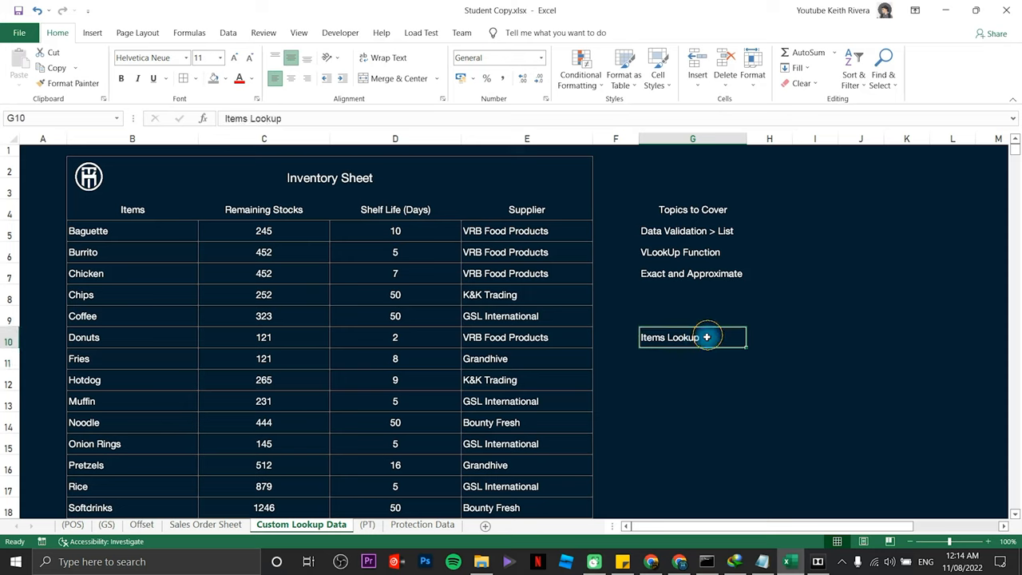
pyautogui.moveTo(765, 353)
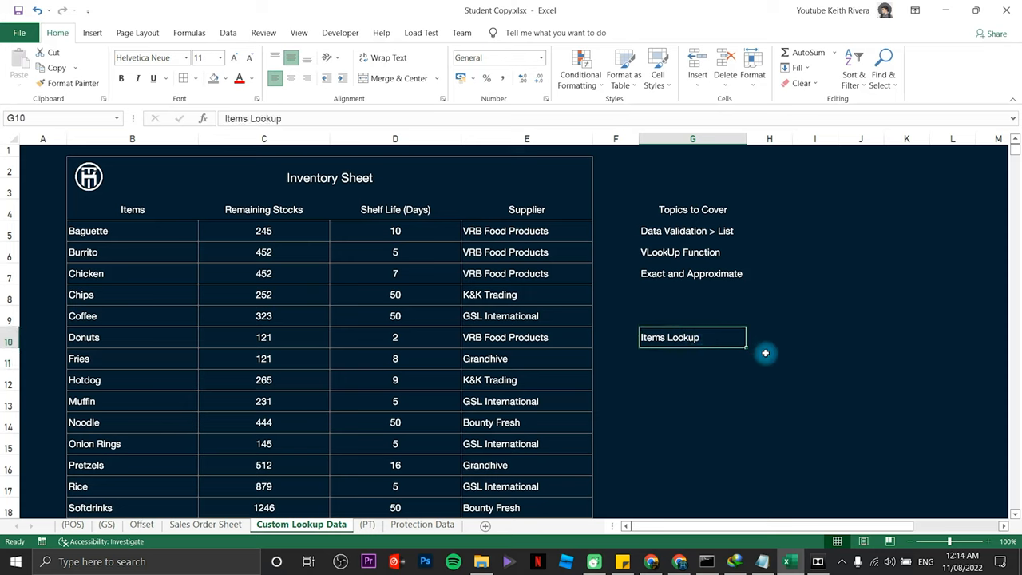
pyautogui.click(685, 360)
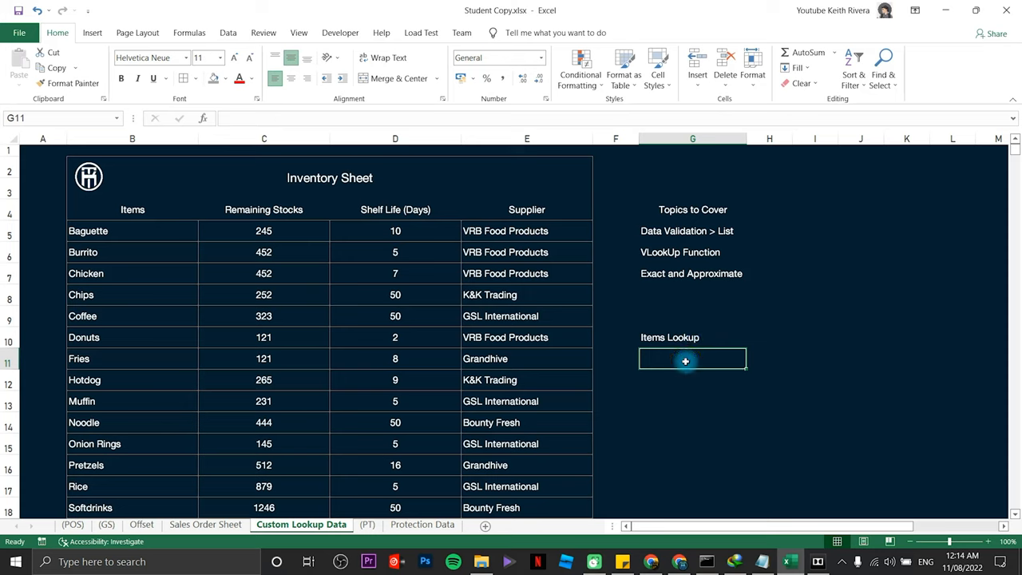
pyautogui.write('Supplier')
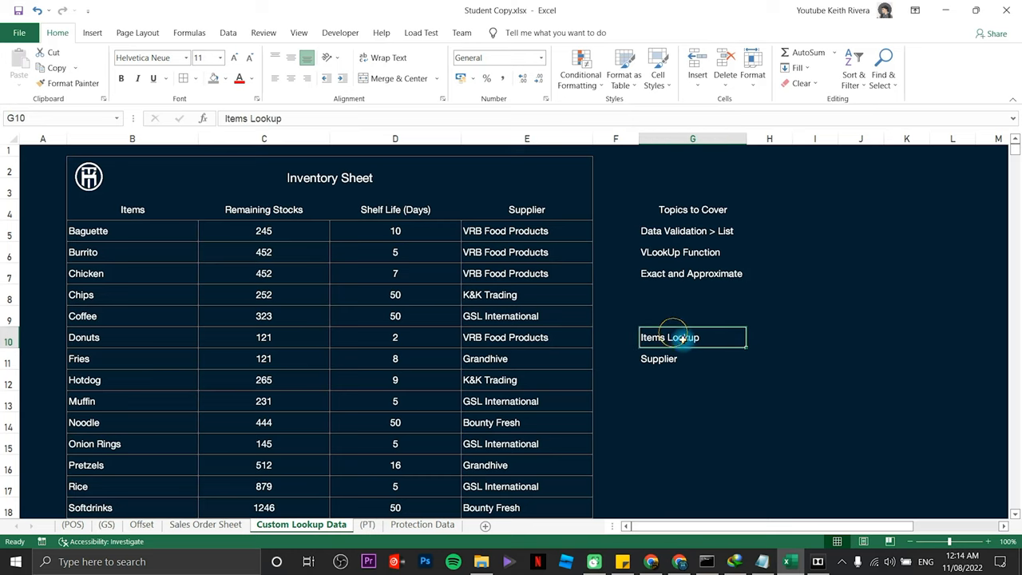
pyautogui.moveTo(692, 337); pyautogui.dragTo(769, 359)
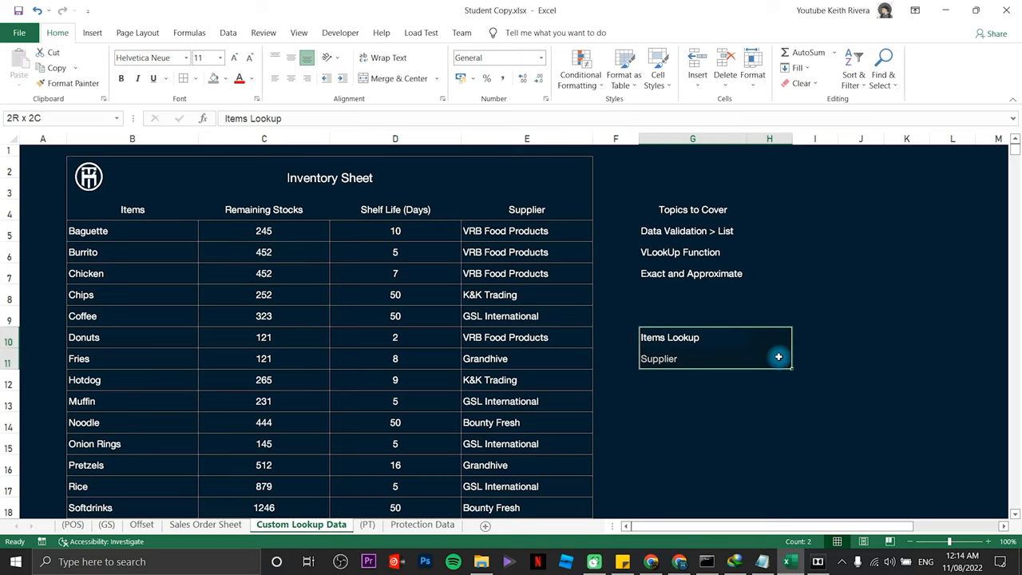
pyautogui.click(769, 359)
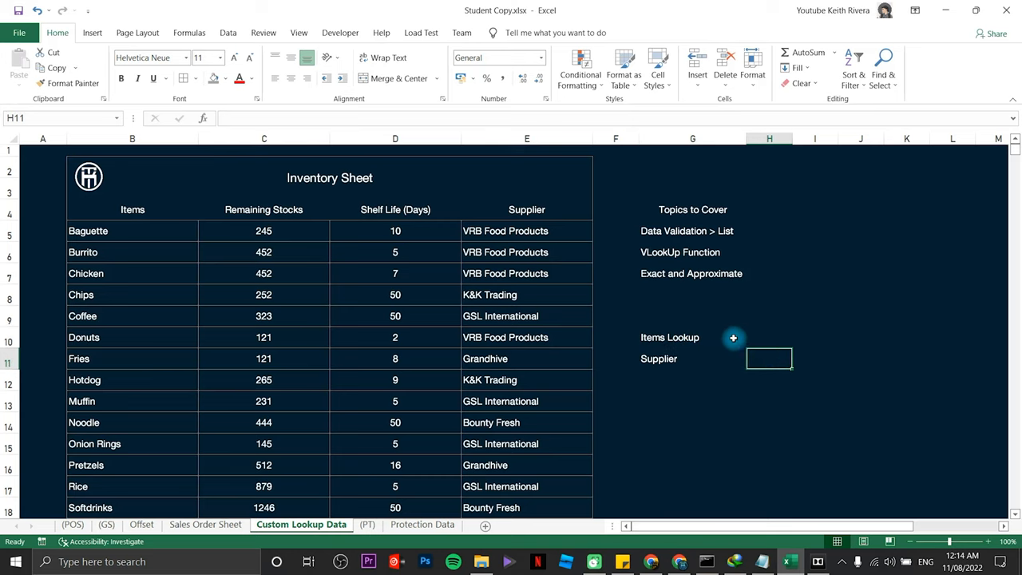
# Step: Shade H10 with the dark blue theme fill matching the Items Lookup label
pyautogui.click(693, 337)
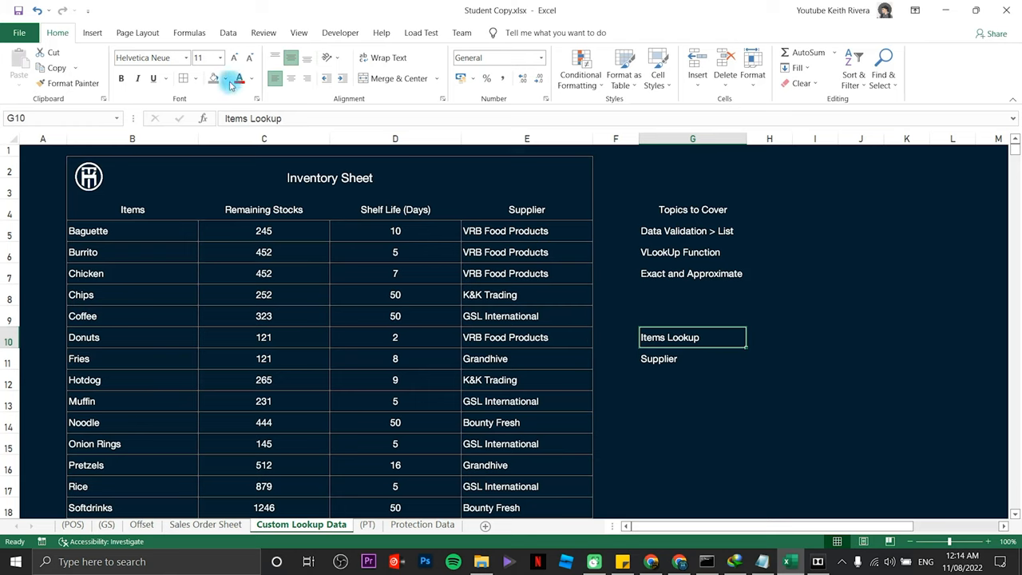
pyautogui.click(249, 79)
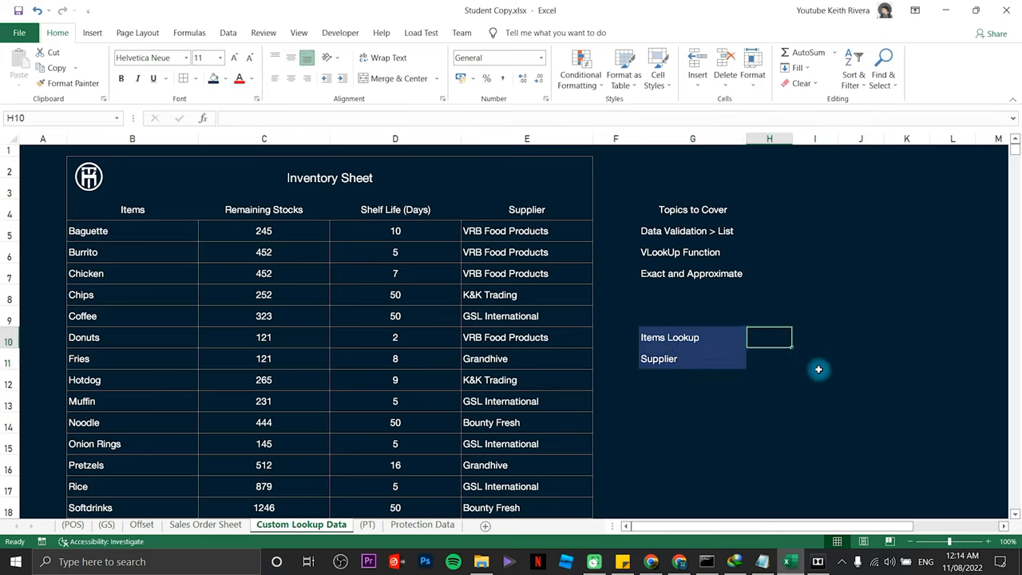
pyautogui.click(231, 79)
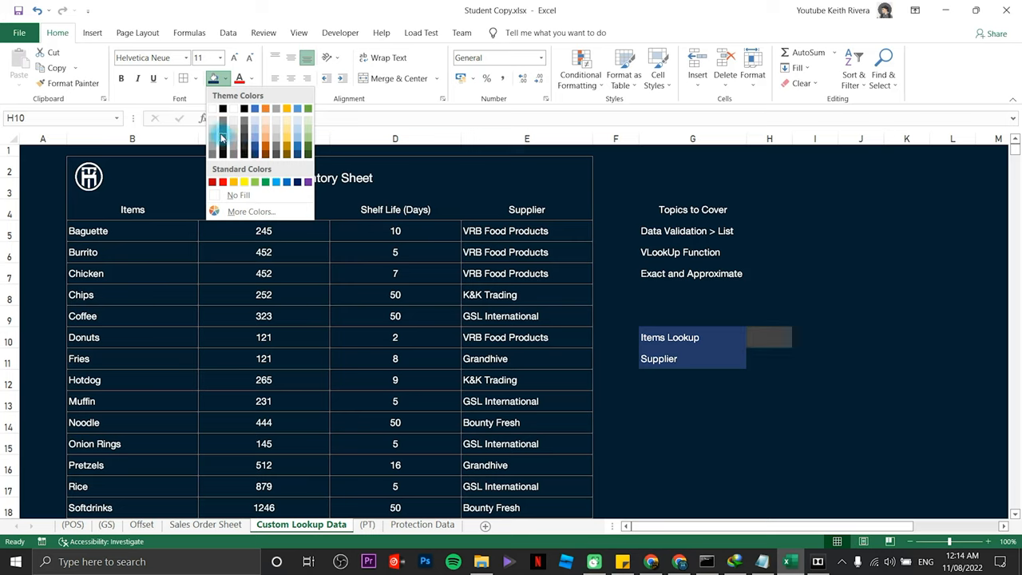
pyautogui.moveTo(223, 132)
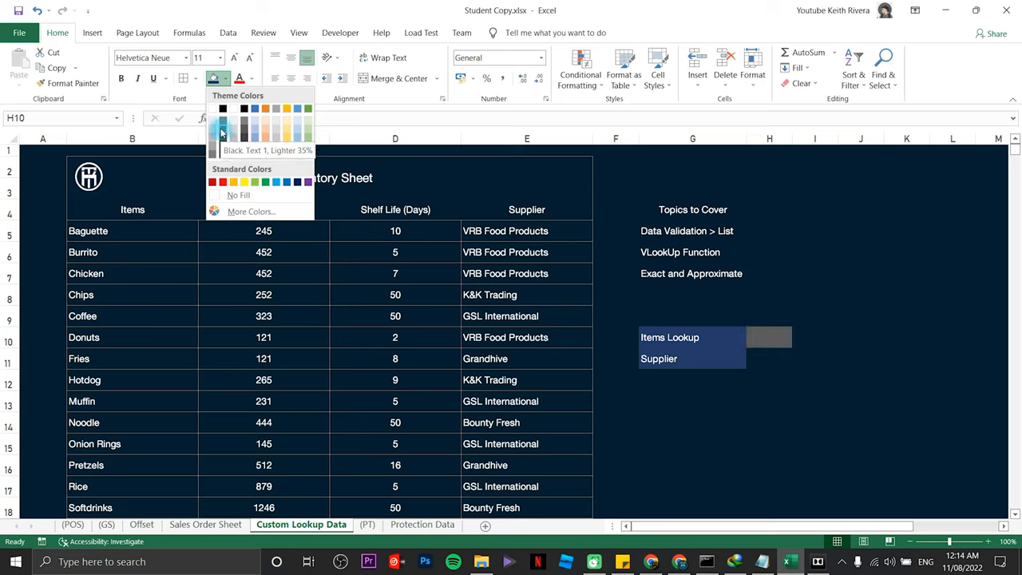
pyautogui.moveTo(224, 132)
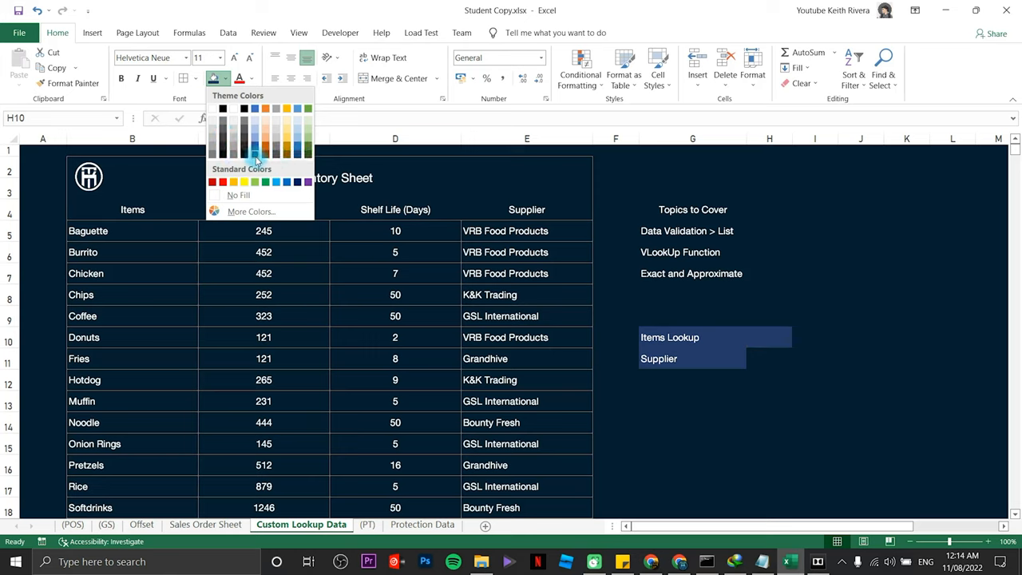
pyautogui.moveTo(258, 152)
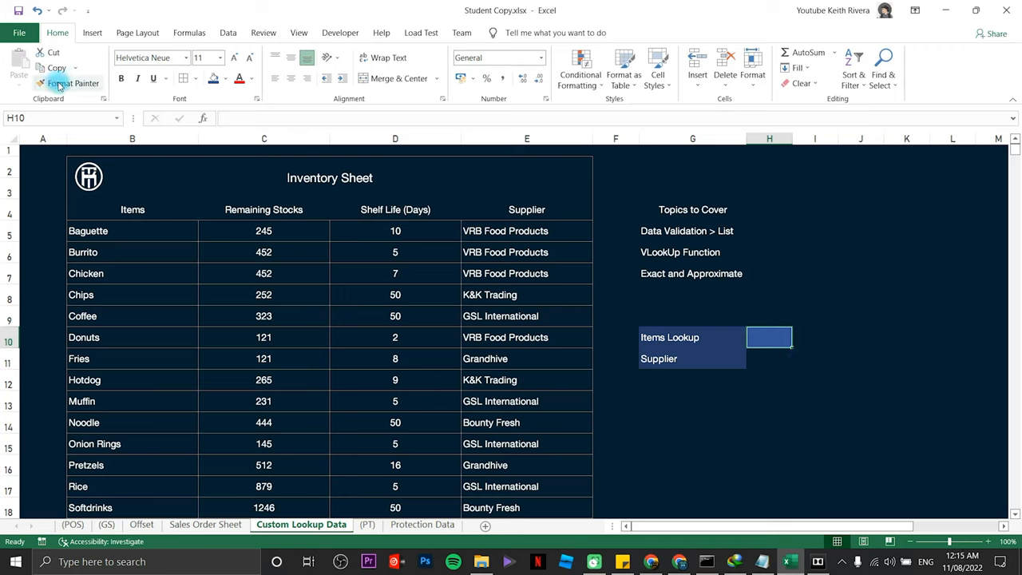
# Step: Copy H10's blue fill to H11 with Format Painter and widen column H
pyautogui.click(861, 400)
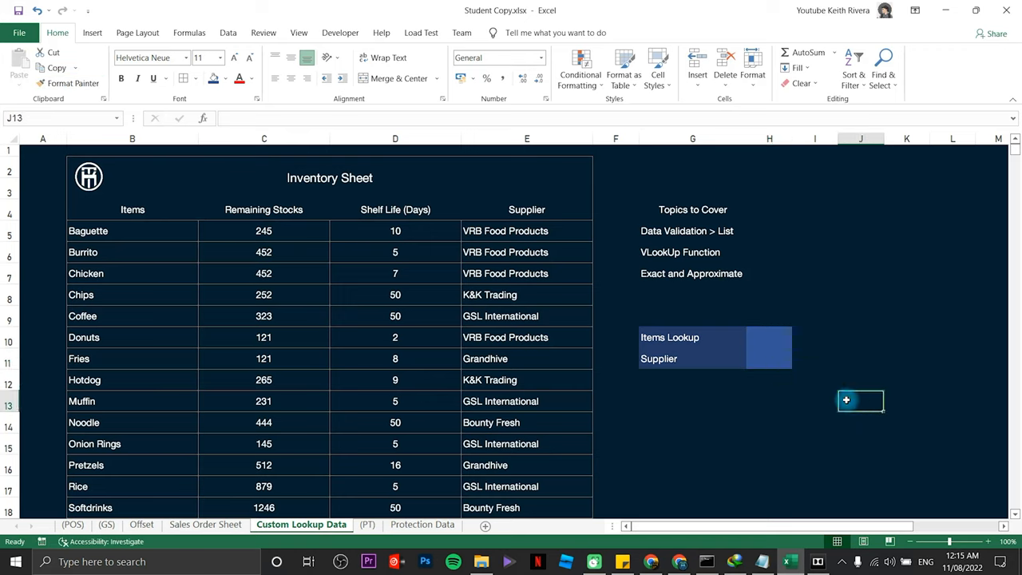
pyautogui.click(769, 337)
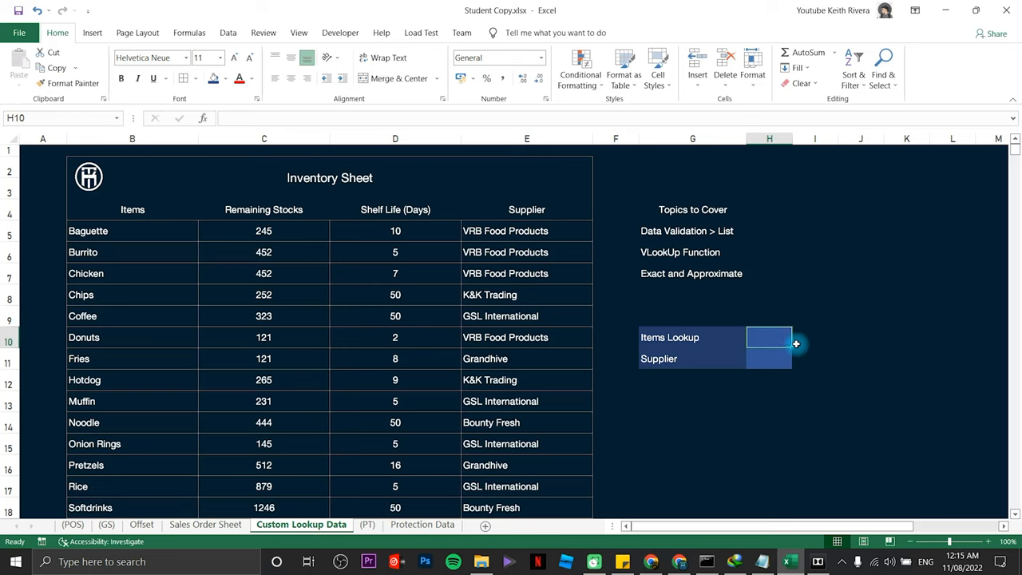
pyautogui.moveTo(789, 364)
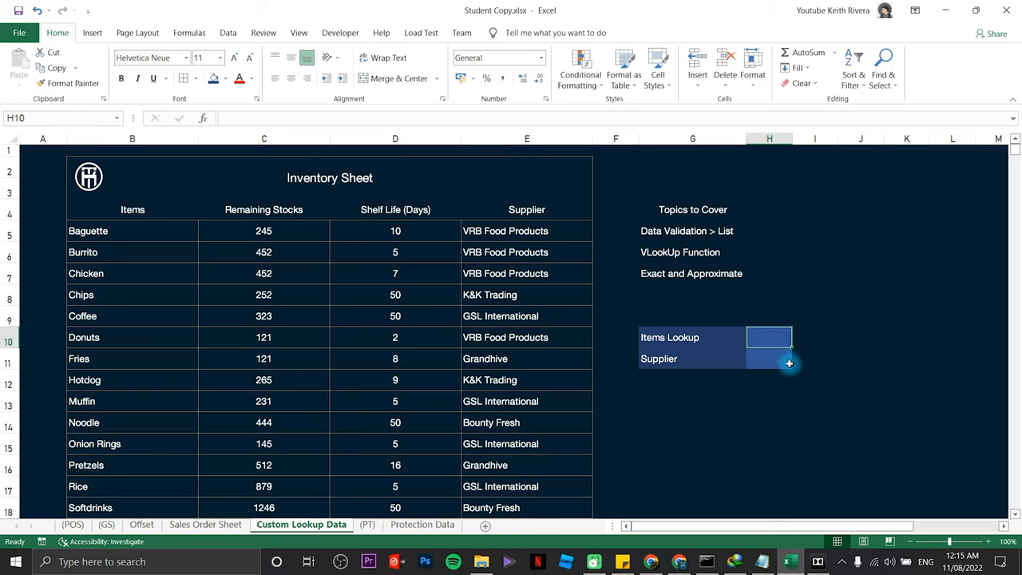
pyautogui.moveTo(793, 138); pyautogui.dragTo(874, 157)
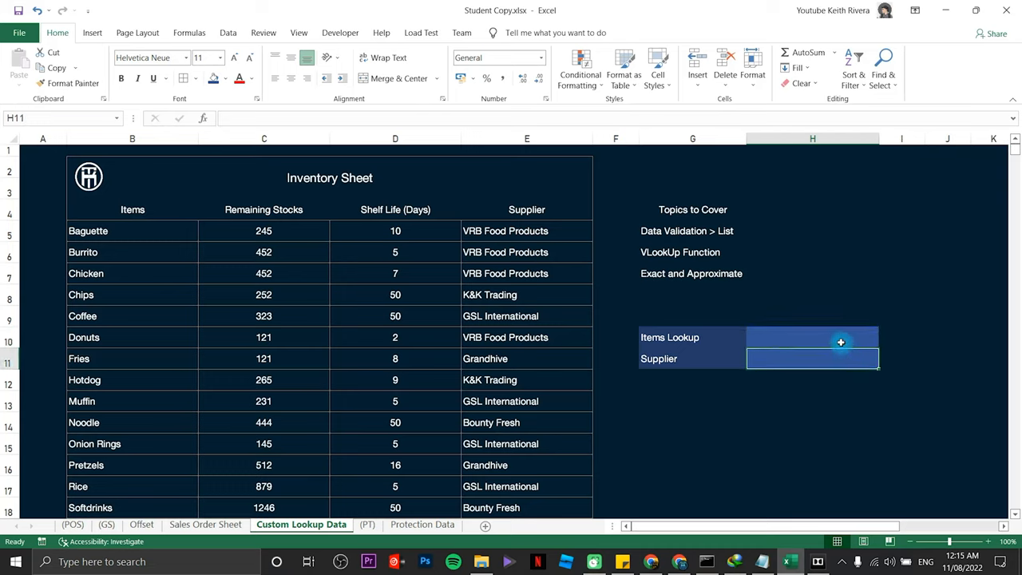
pyautogui.click(812, 337)
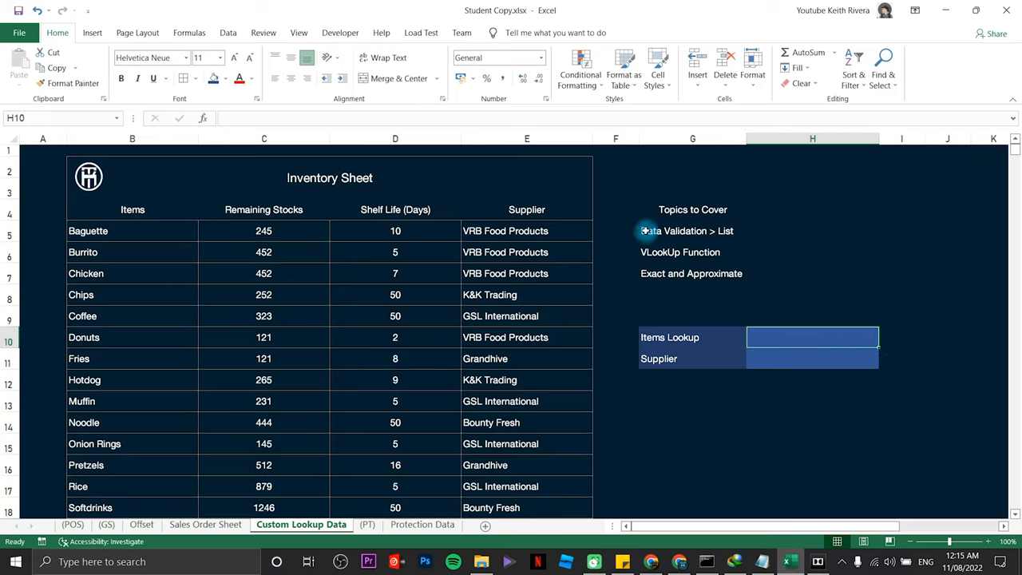
pyautogui.moveTo(699, 234)
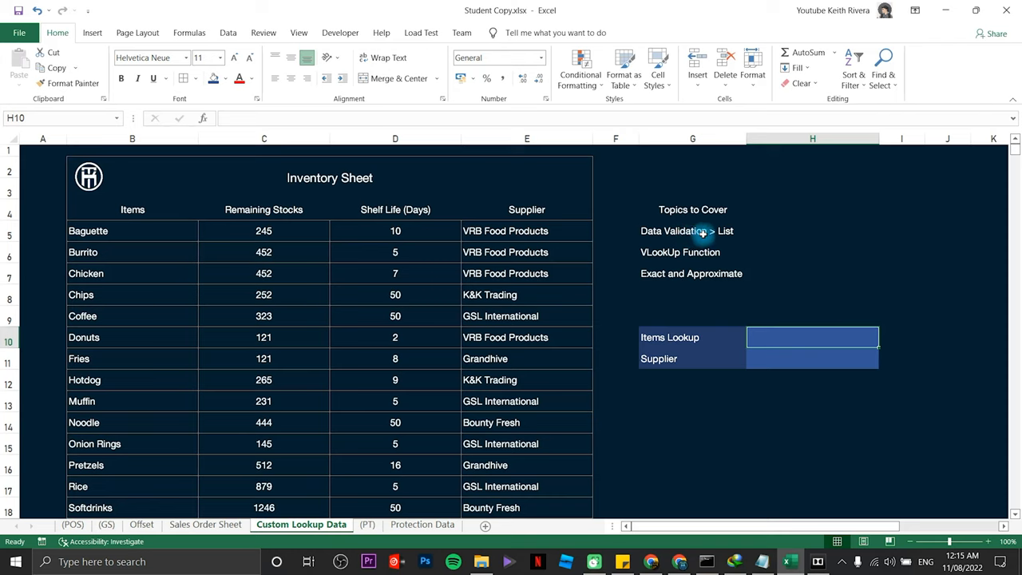
pyautogui.moveTo(733, 232)
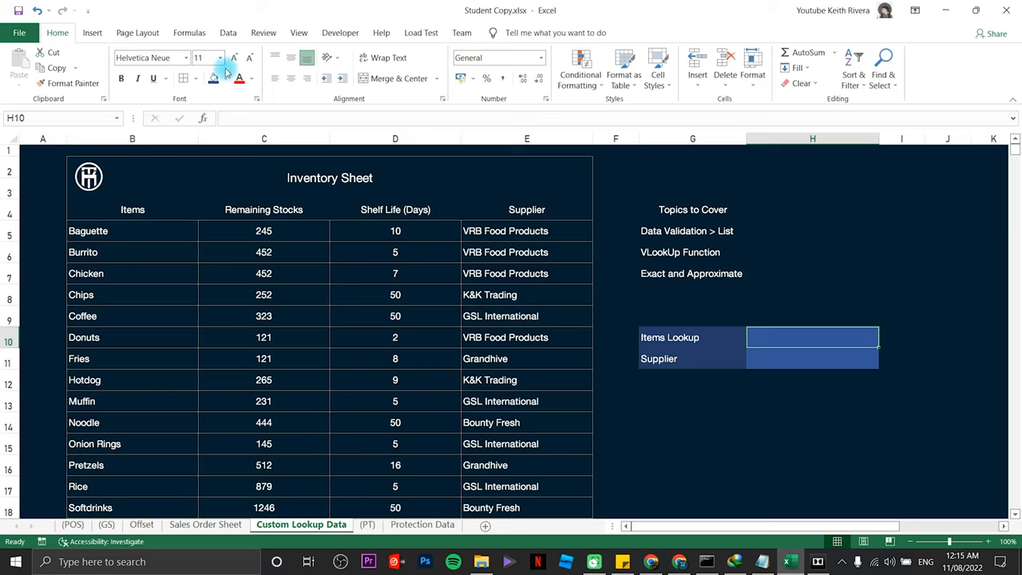
# Step: Set H10's data validation to List and pick source range B5:B19 on the sheet
pyautogui.click(228, 33)
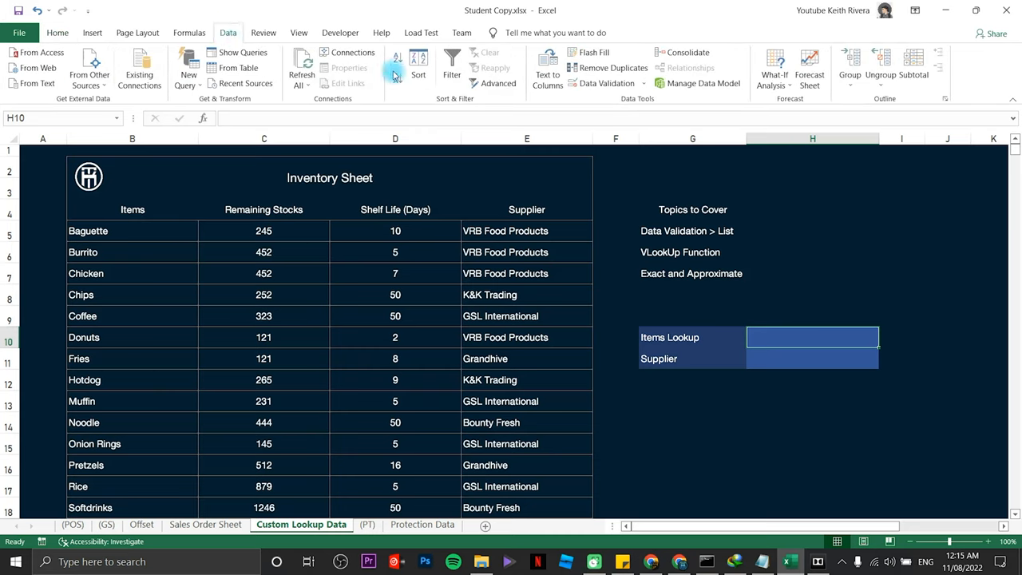
pyautogui.moveTo(607, 83)
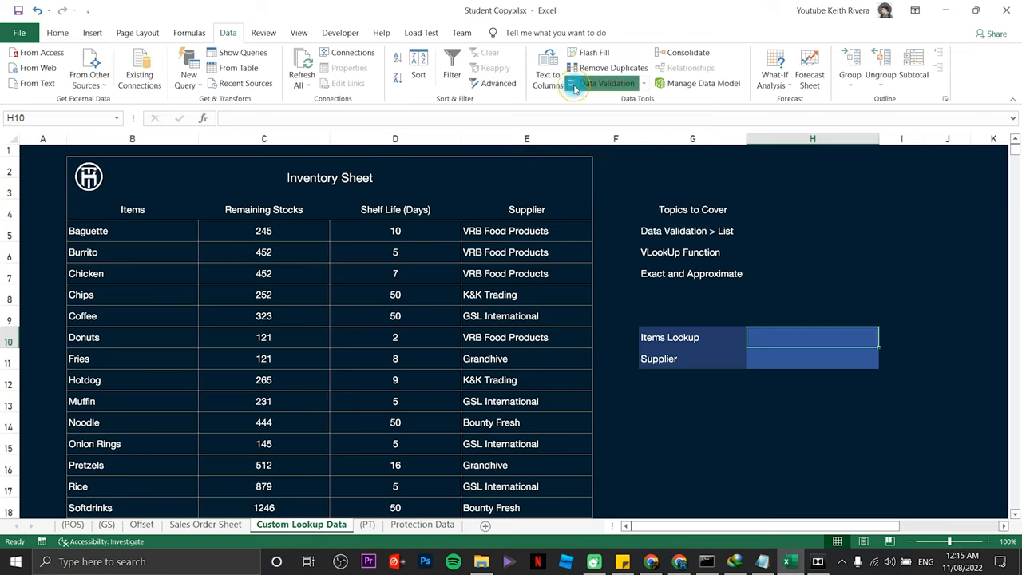
pyautogui.click(604, 83)
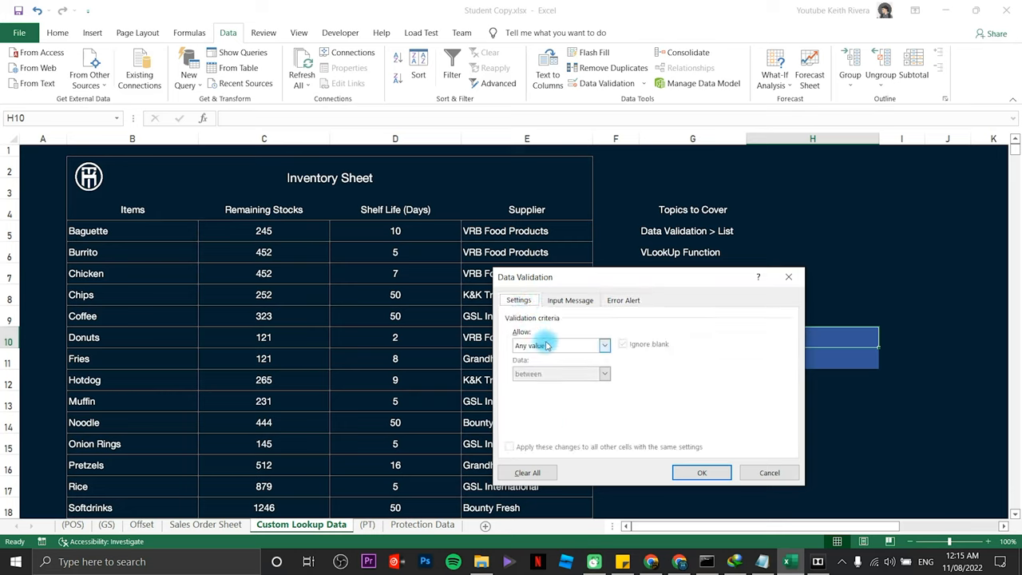
pyautogui.click(605, 345)
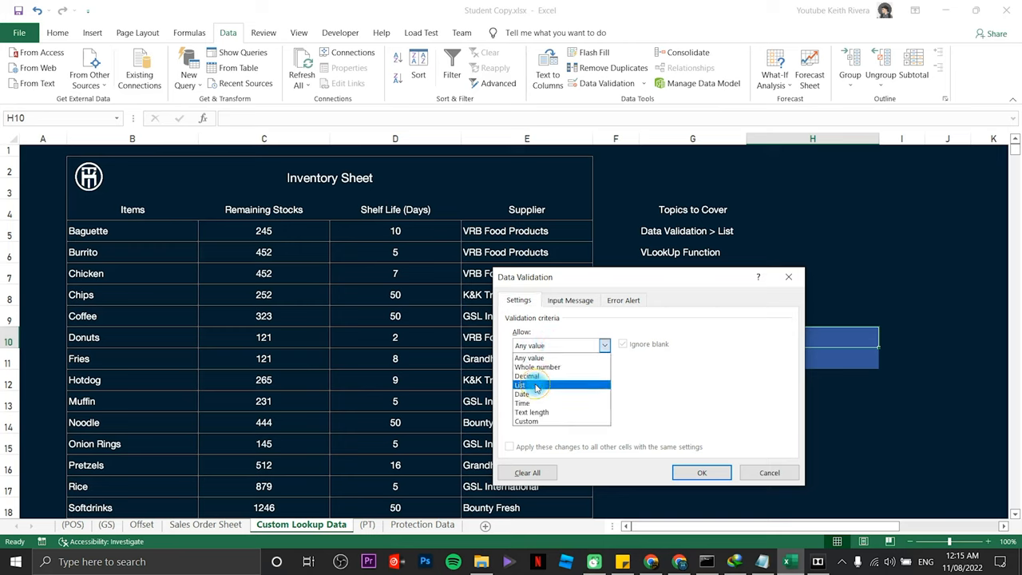
pyautogui.click(521, 385)
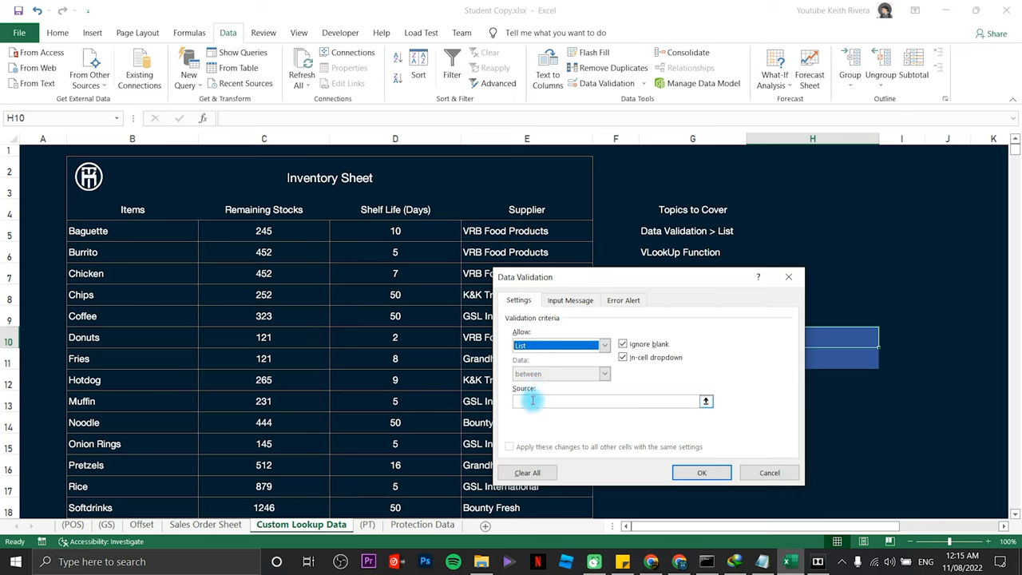
pyautogui.click(607, 401)
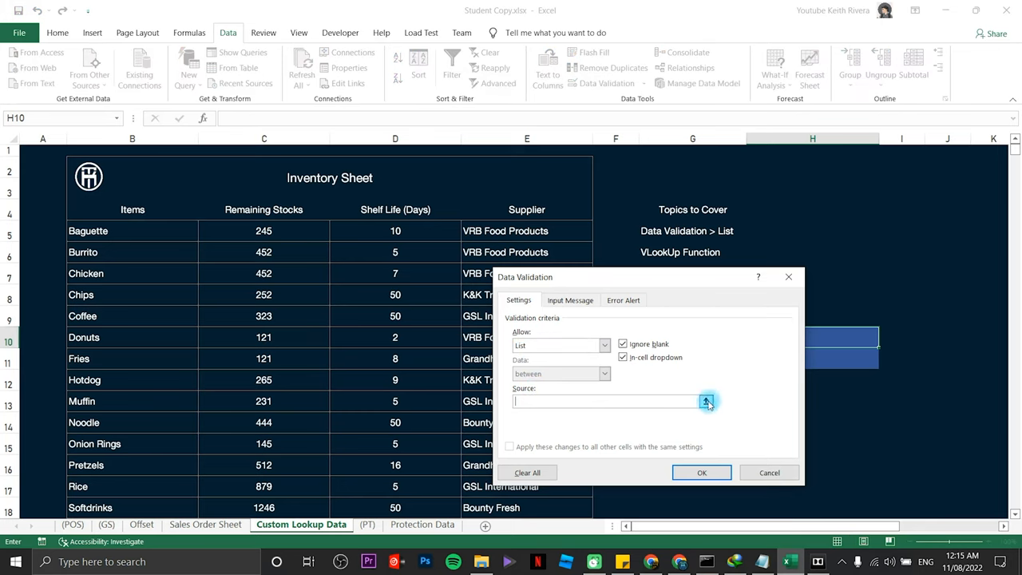
pyautogui.click(707, 401)
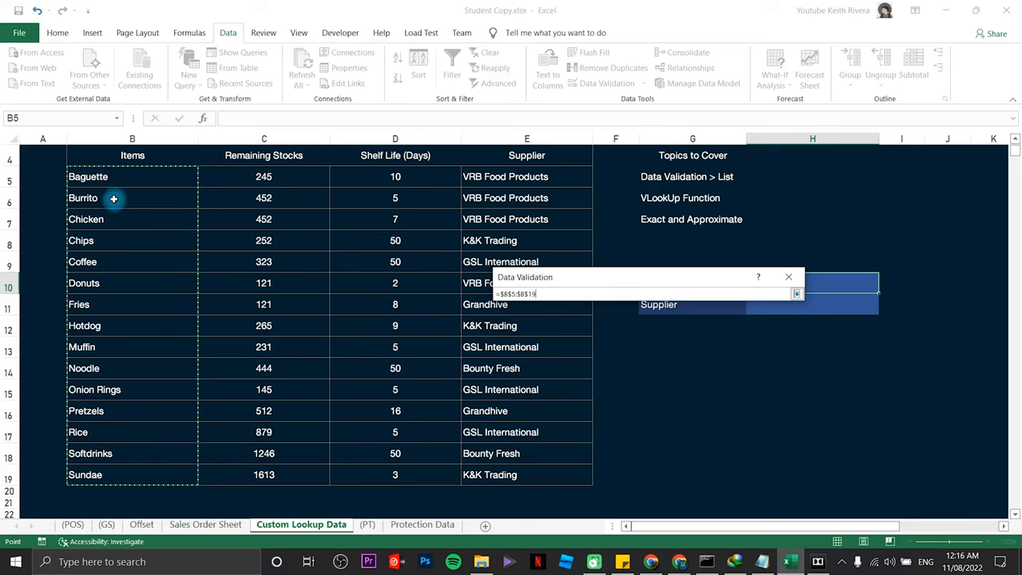
pyautogui.moveTo(119, 463)
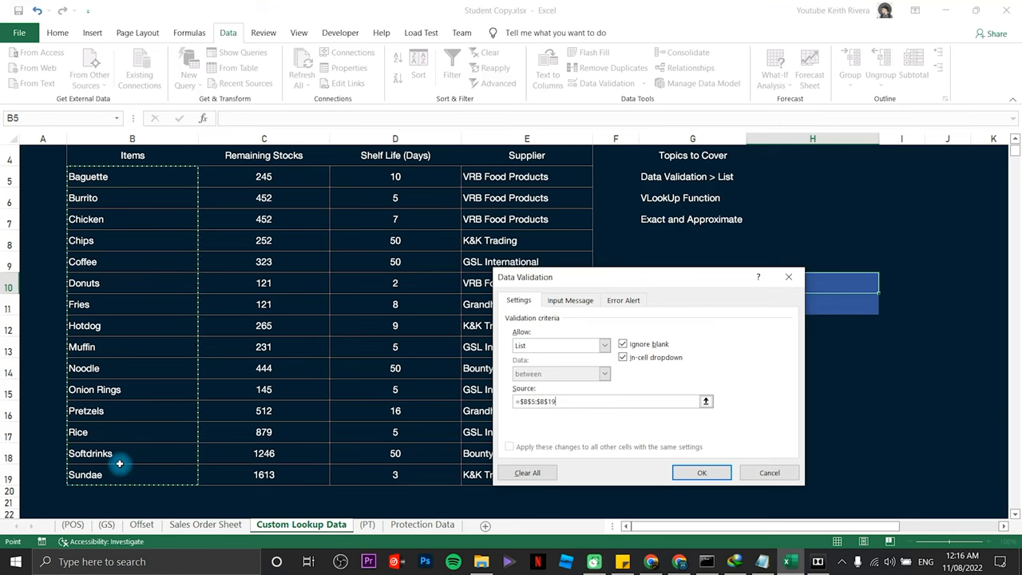
pyautogui.moveTo(701, 473)
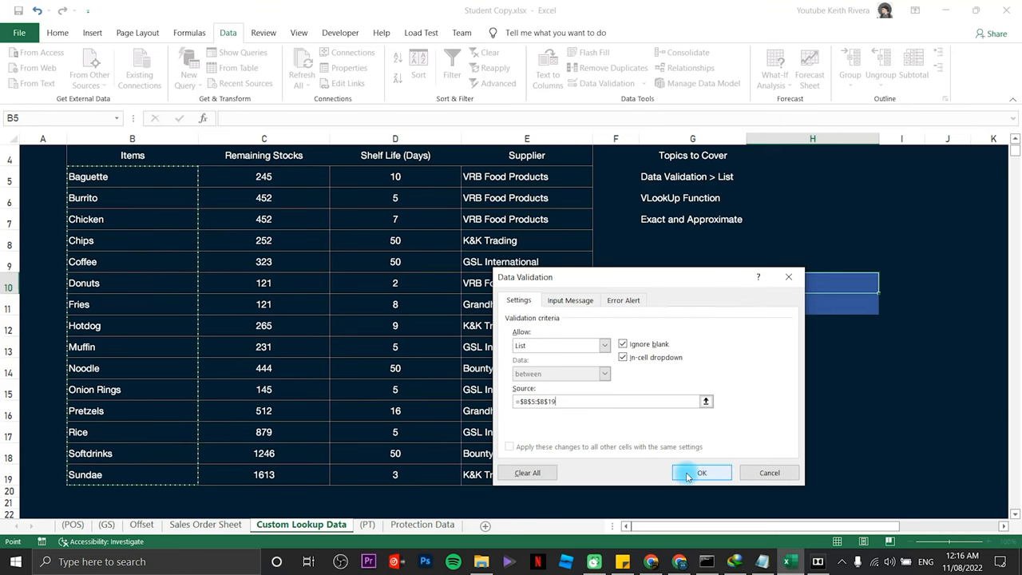
# Step: Confirm the list validation and try H10's dropdown, choosing Muffin then reopening it
pyautogui.click(701, 472)
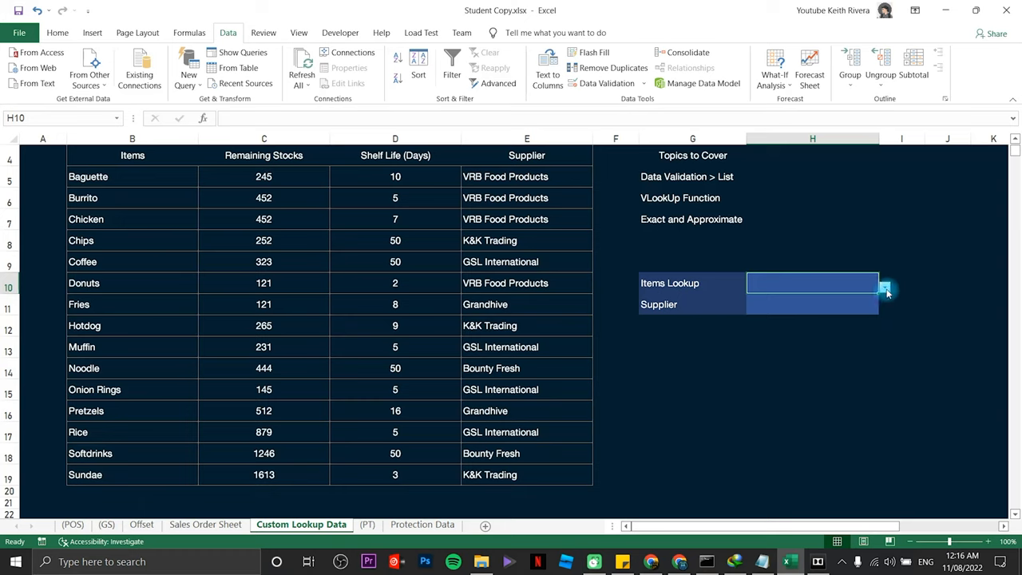
pyautogui.click(884, 287)
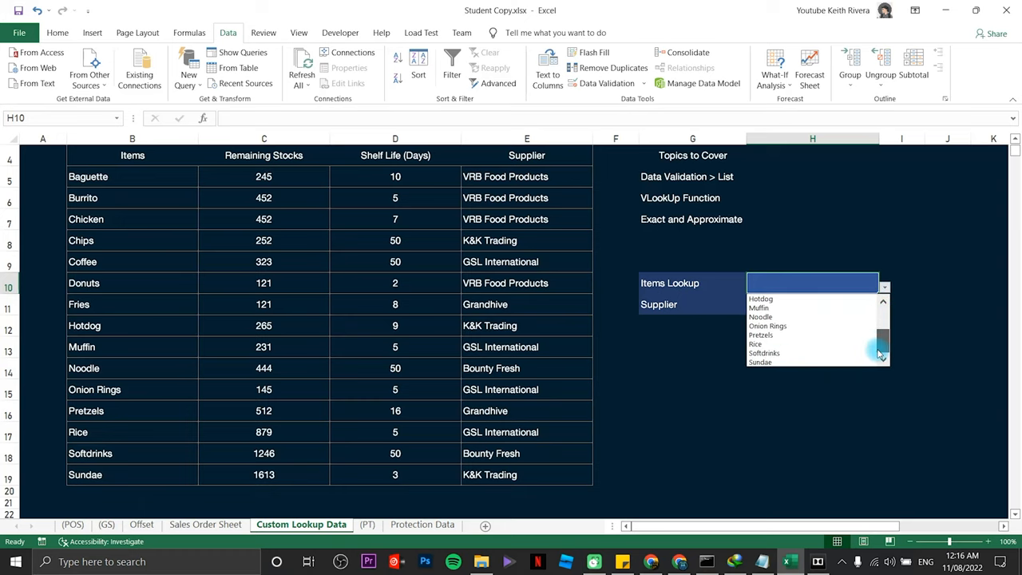
pyautogui.scroll(3)
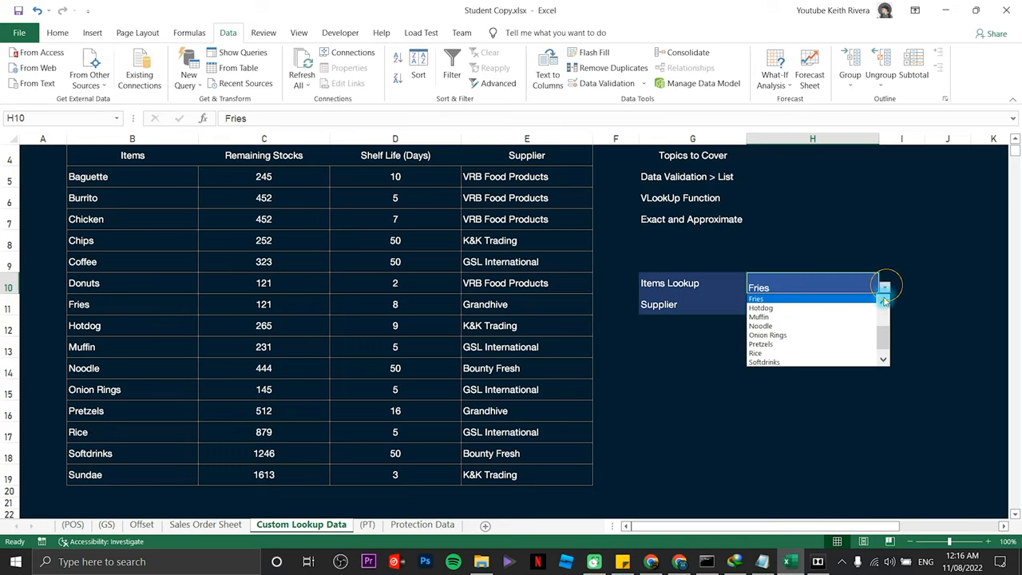
pyautogui.click(759, 317)
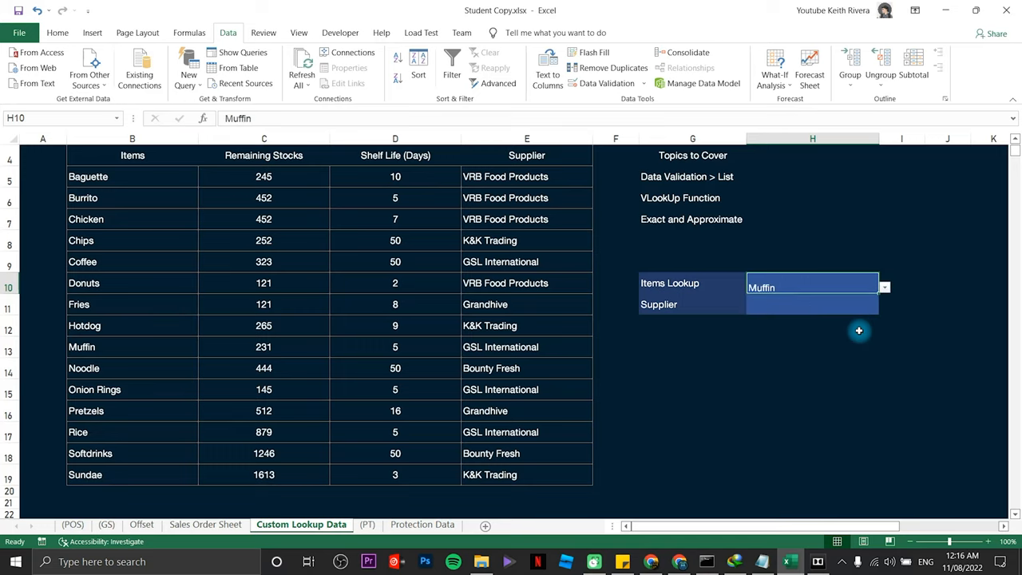
pyautogui.moveTo(885, 287)
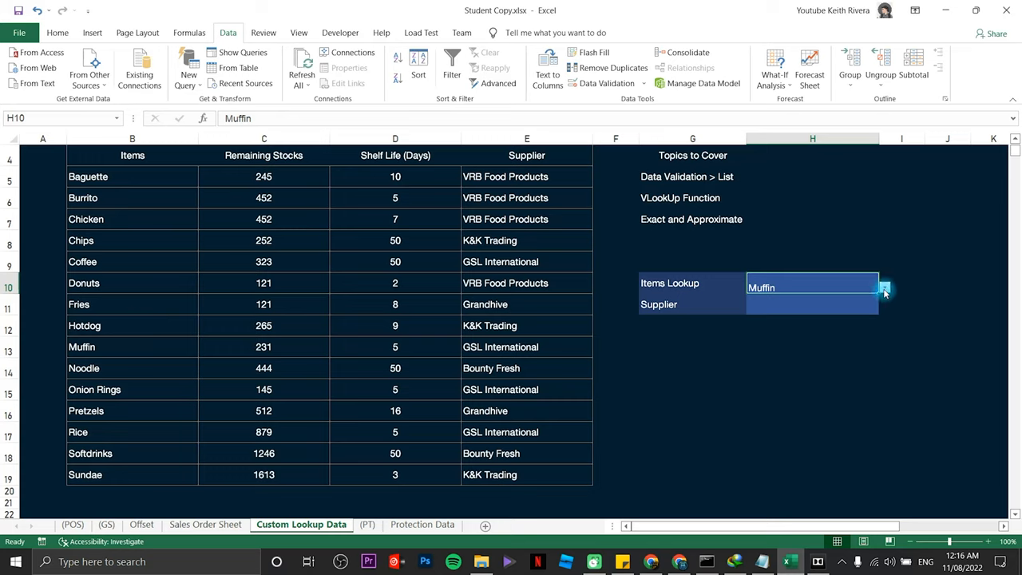
pyautogui.click(884, 287)
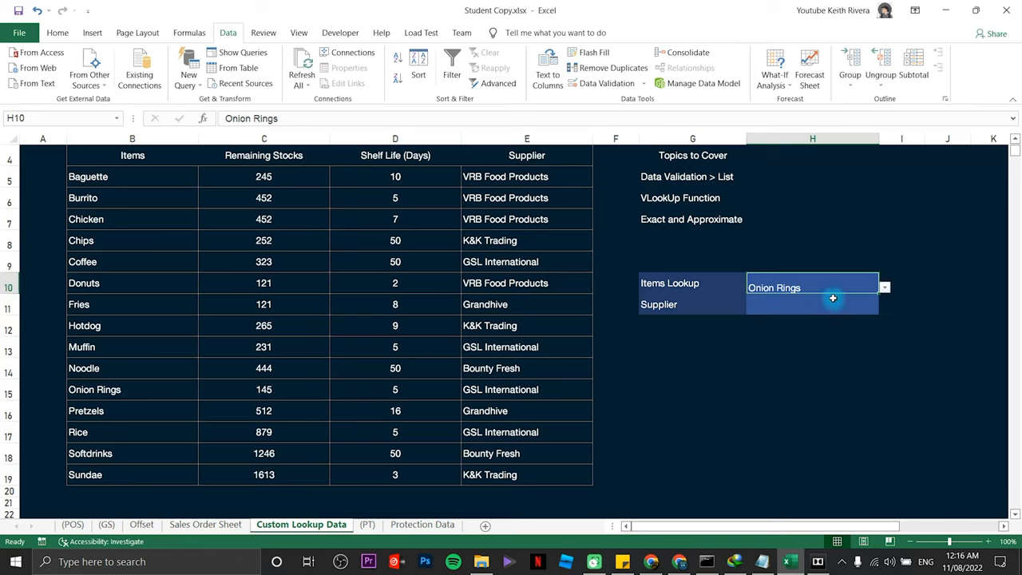
pyautogui.moveTo(91, 245)
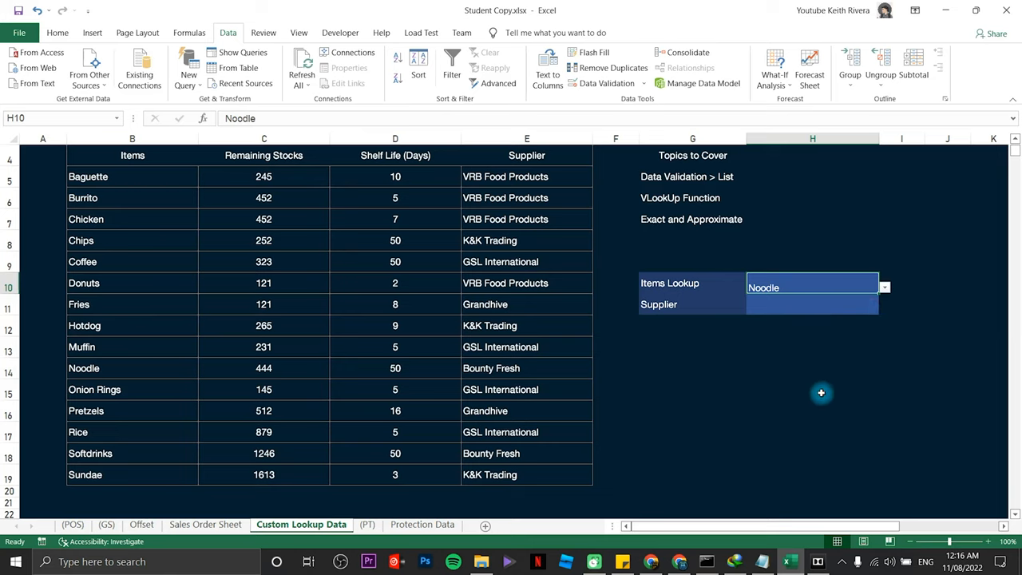
pyautogui.moveTo(665, 202)
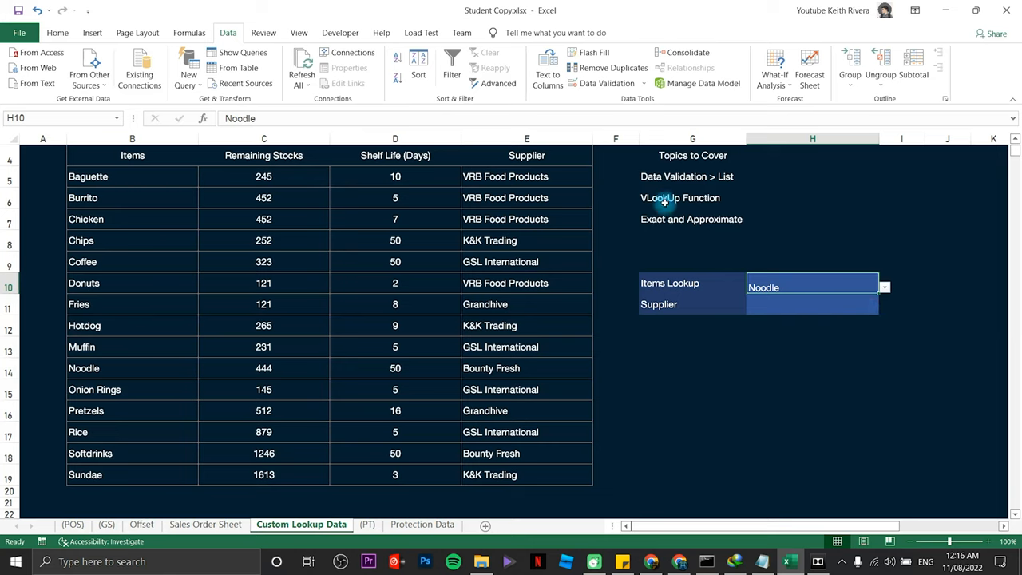
# Step: Start a =VLOOKUP formula in H11 using H10 as the lookup value
pyautogui.click(806, 304)
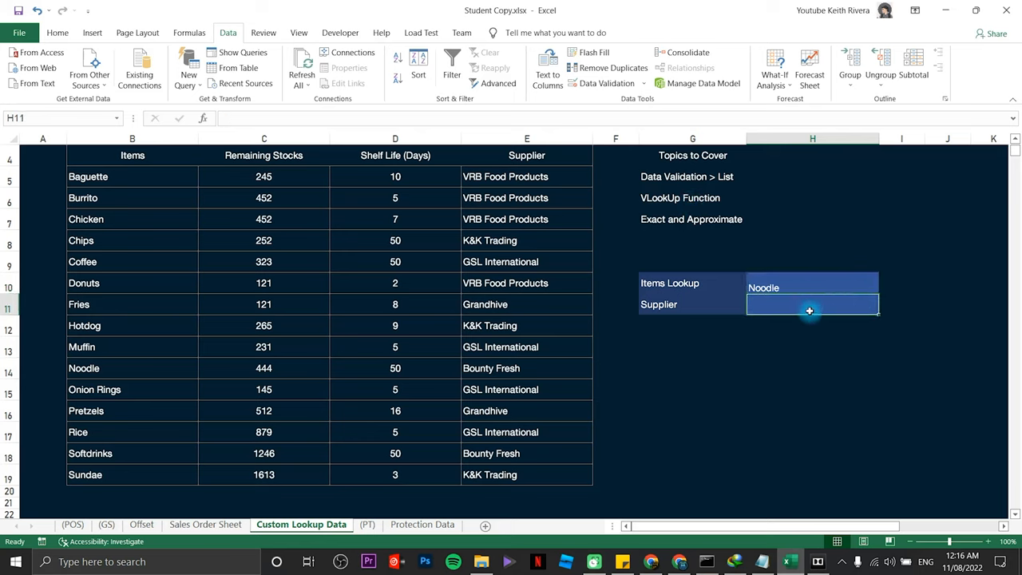
pyautogui.write('=vlook')
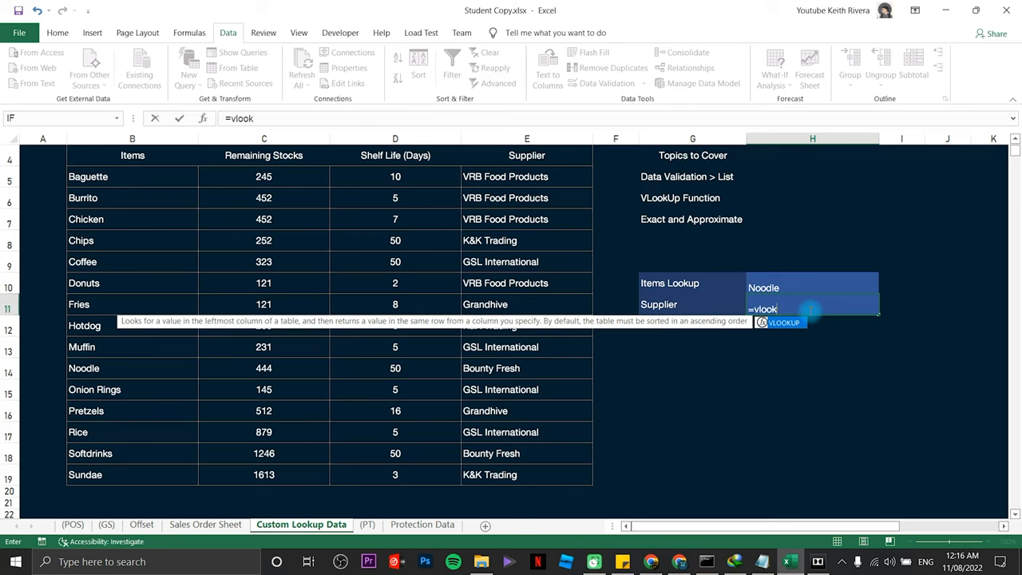
pyautogui.write('up(')
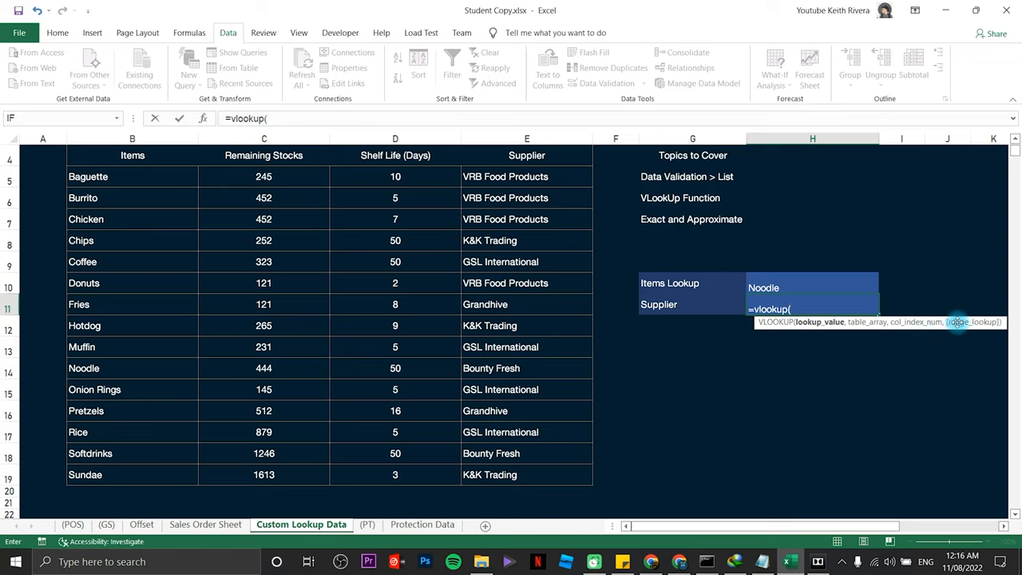
pyautogui.moveTo(826, 339)
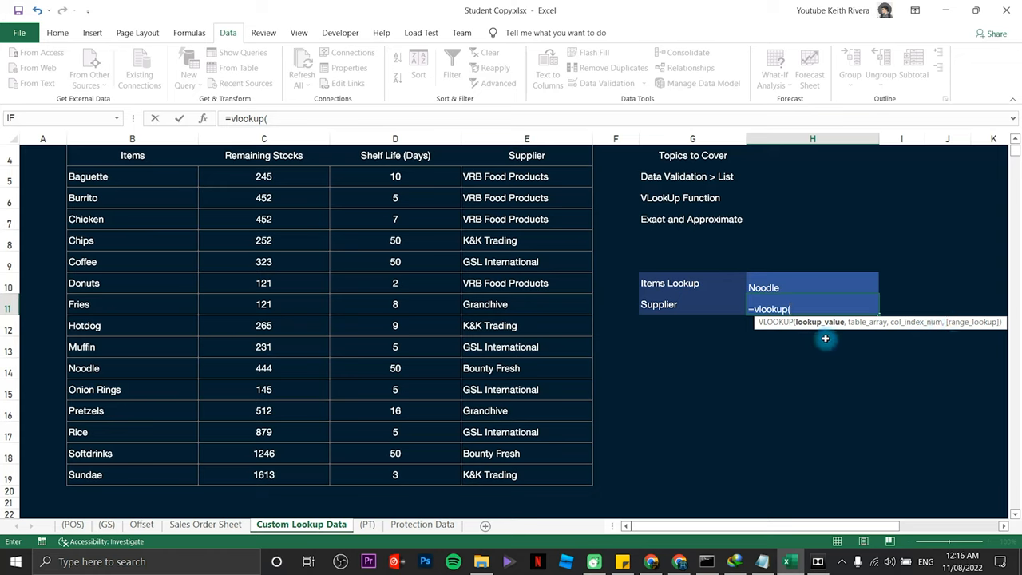
pyautogui.moveTo(806, 328)
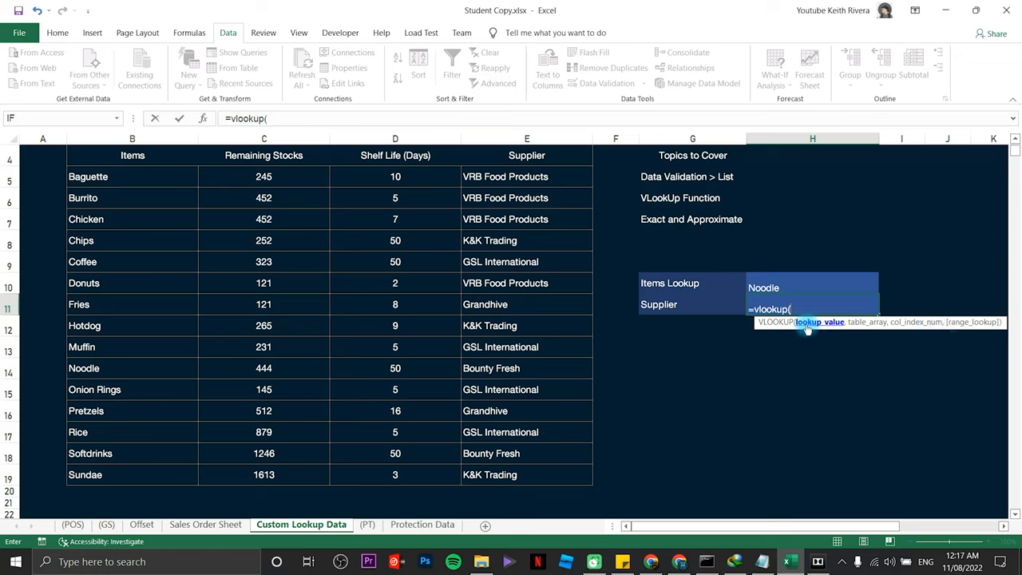
pyautogui.moveTo(791, 324)
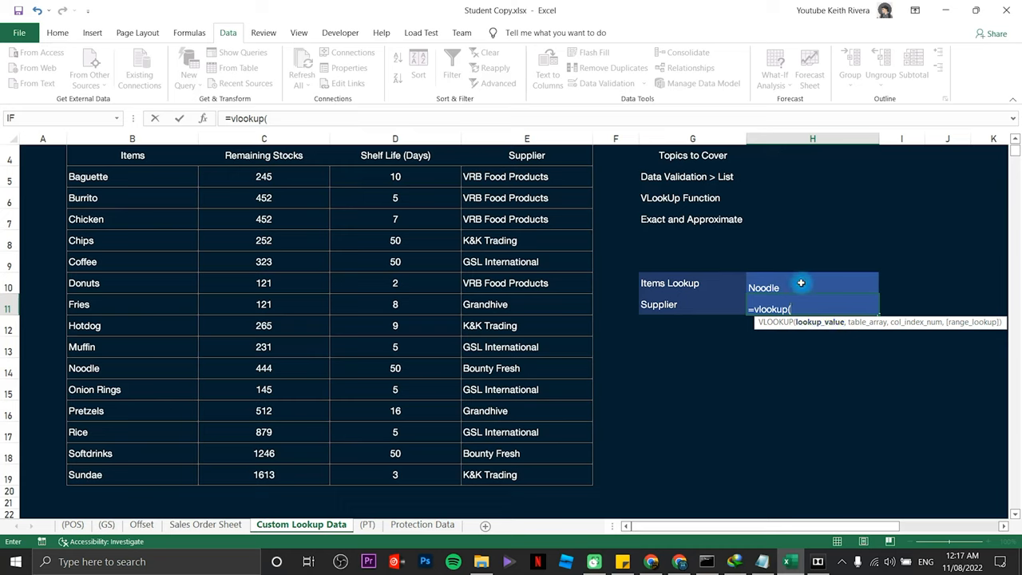
pyautogui.click(812, 288)
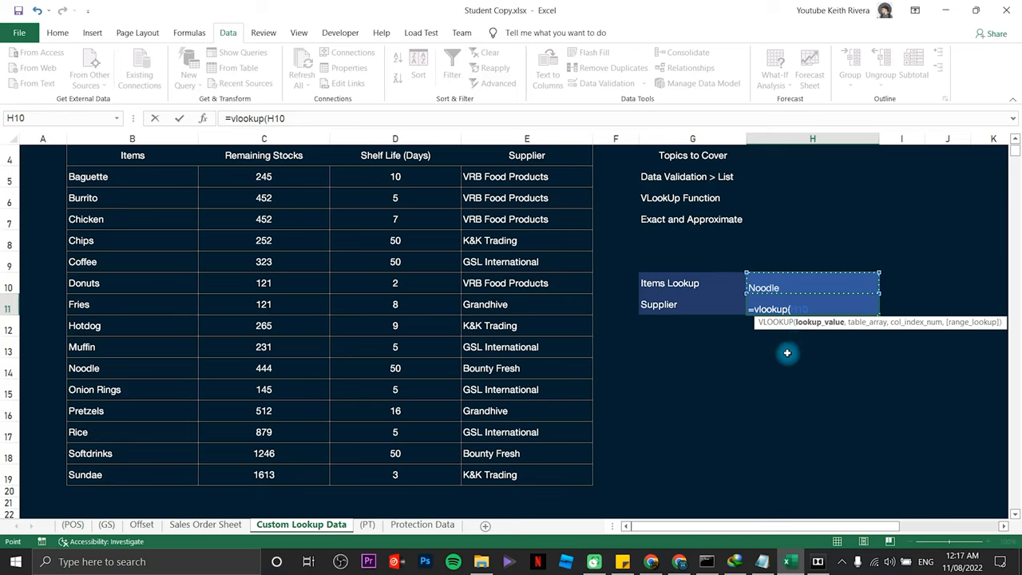
pyautogui.moveTo(836, 294)
pyautogui.write(',')
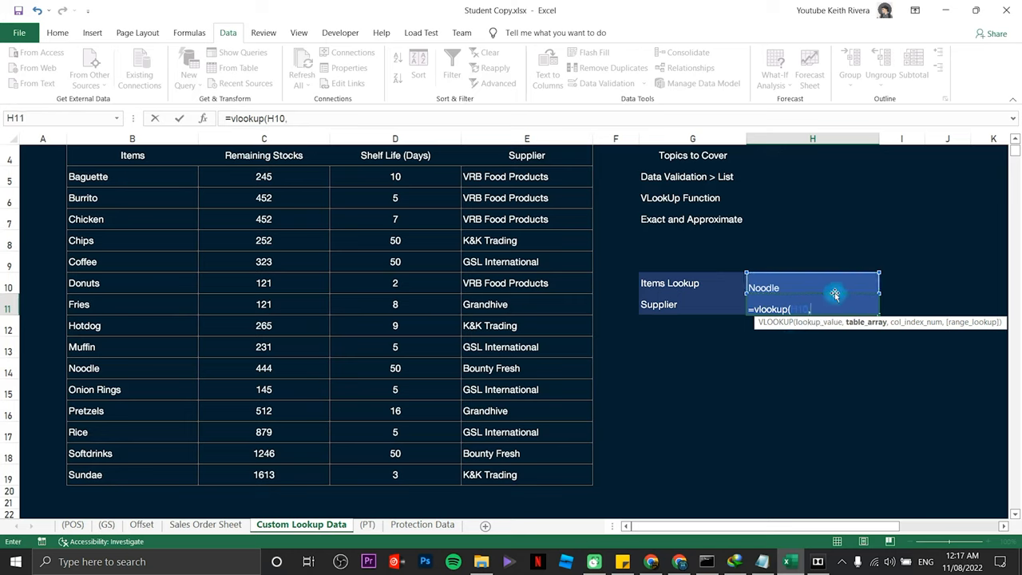
pyautogui.moveTo(811, 322)
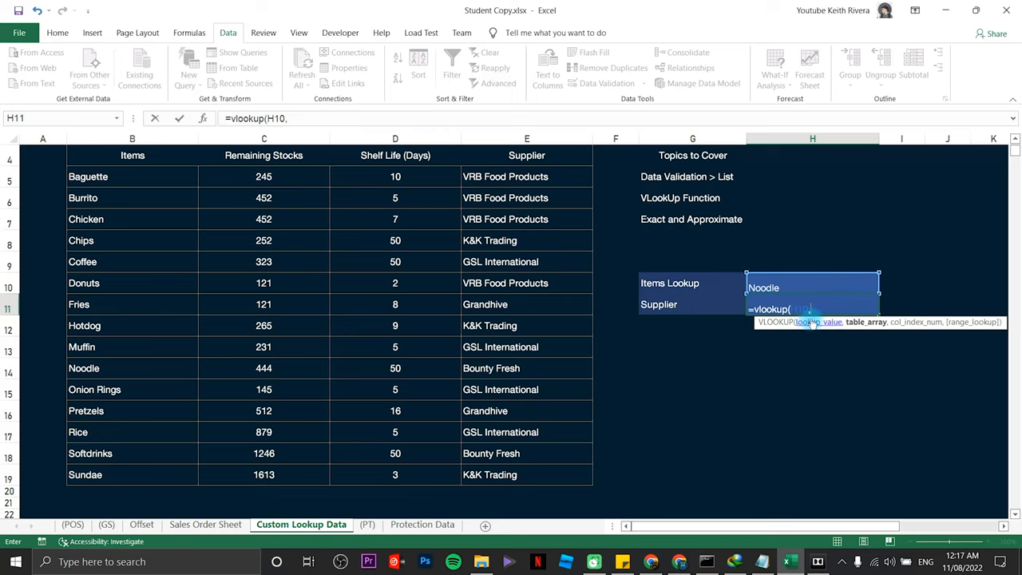
pyautogui.moveTo(867, 322)
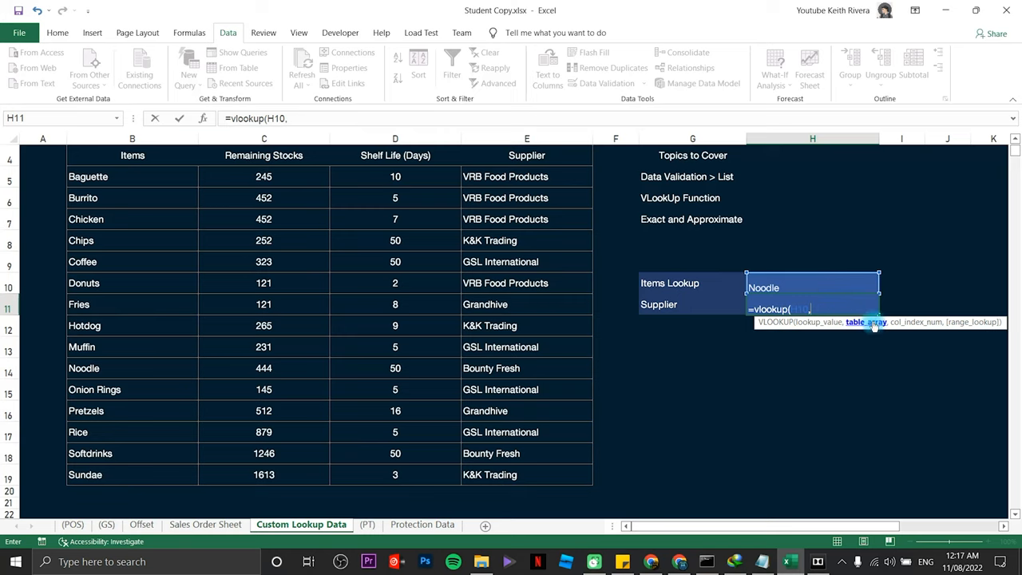
pyautogui.moveTo(863, 331)
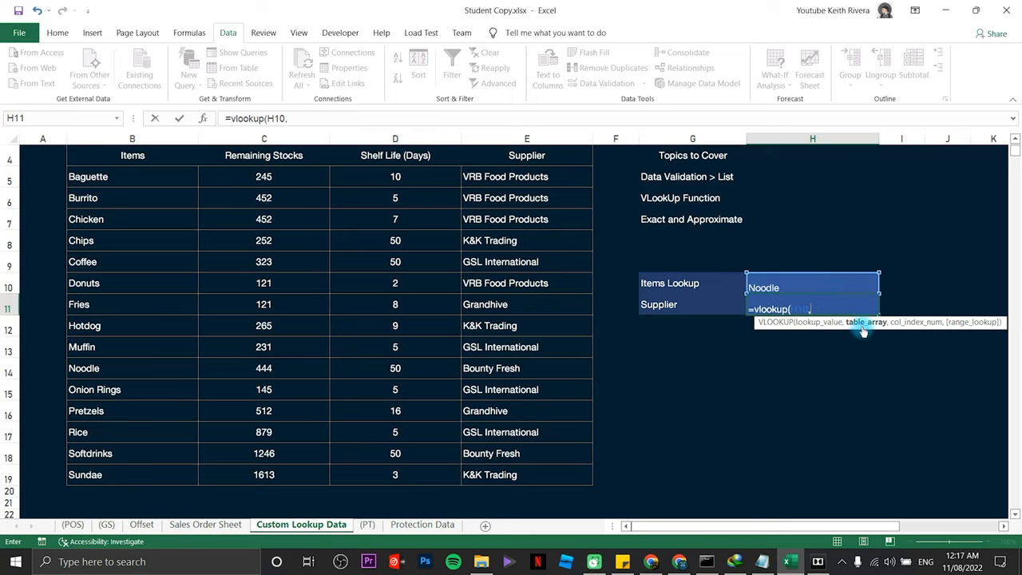
pyautogui.moveTo(866, 329)
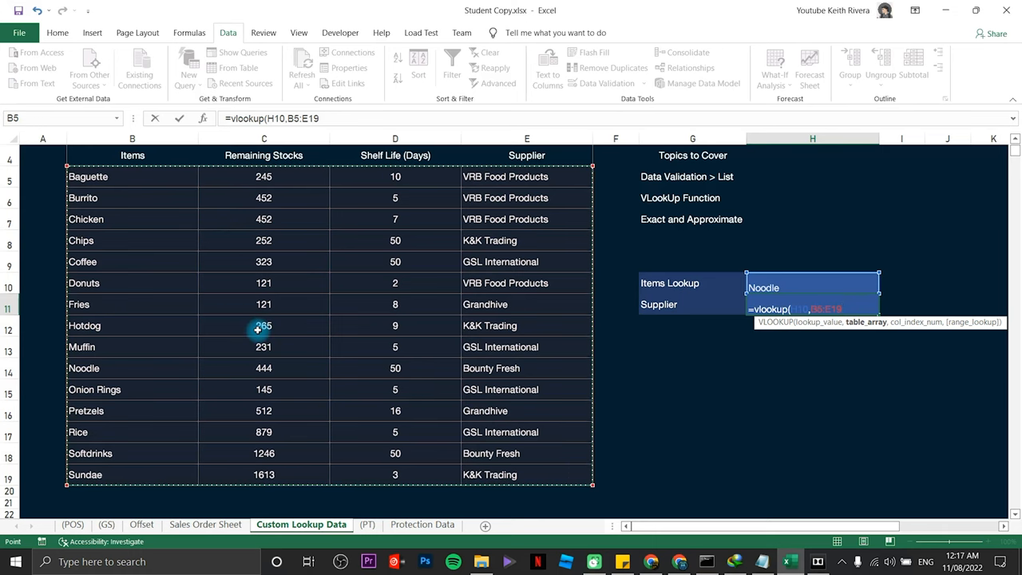
pyautogui.moveTo(771, 365)
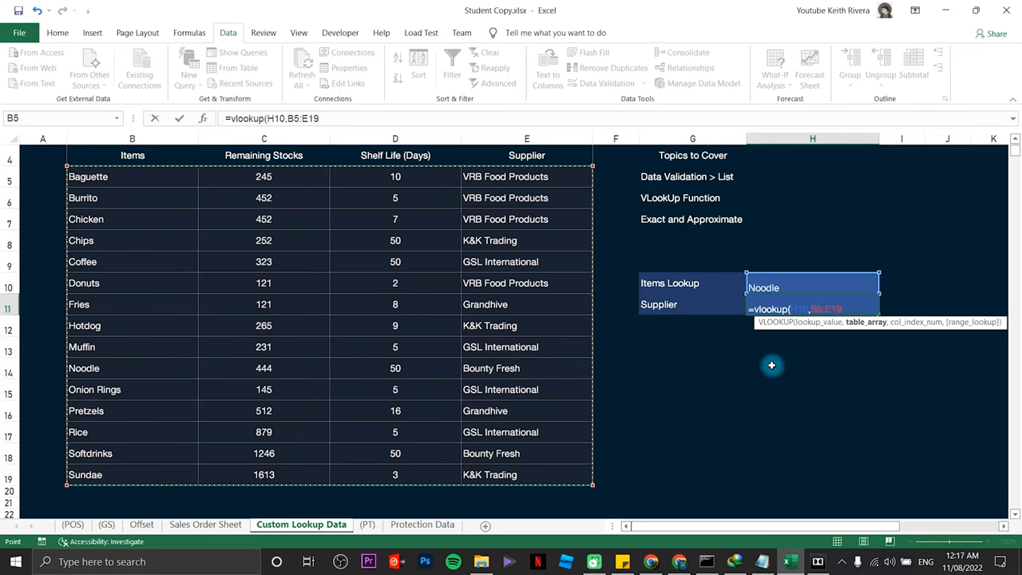
# Step: Finish the formula with column index 4 and FALSE, then enter it
pyautogui.write(',')
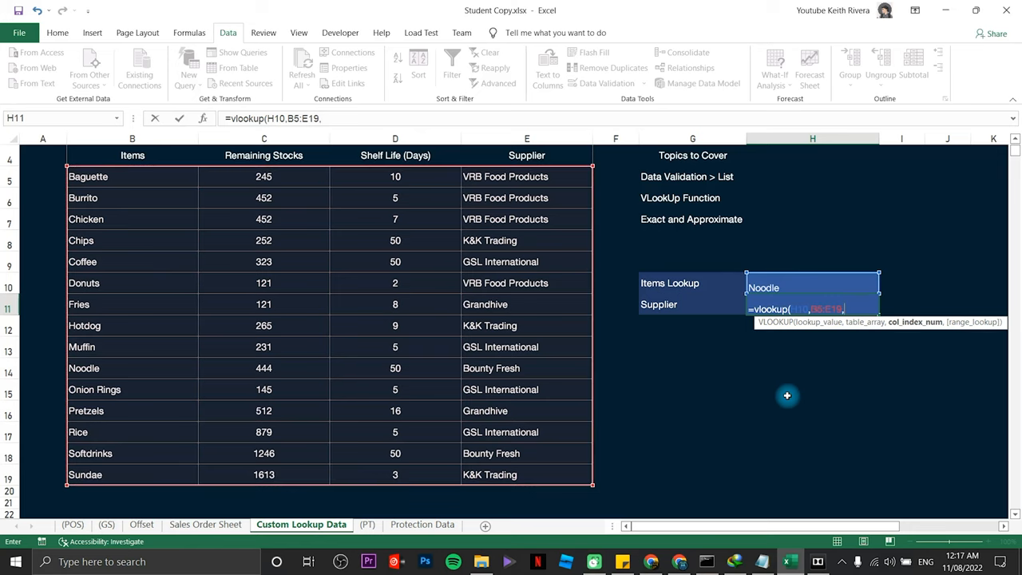
pyautogui.moveTo(949, 323)
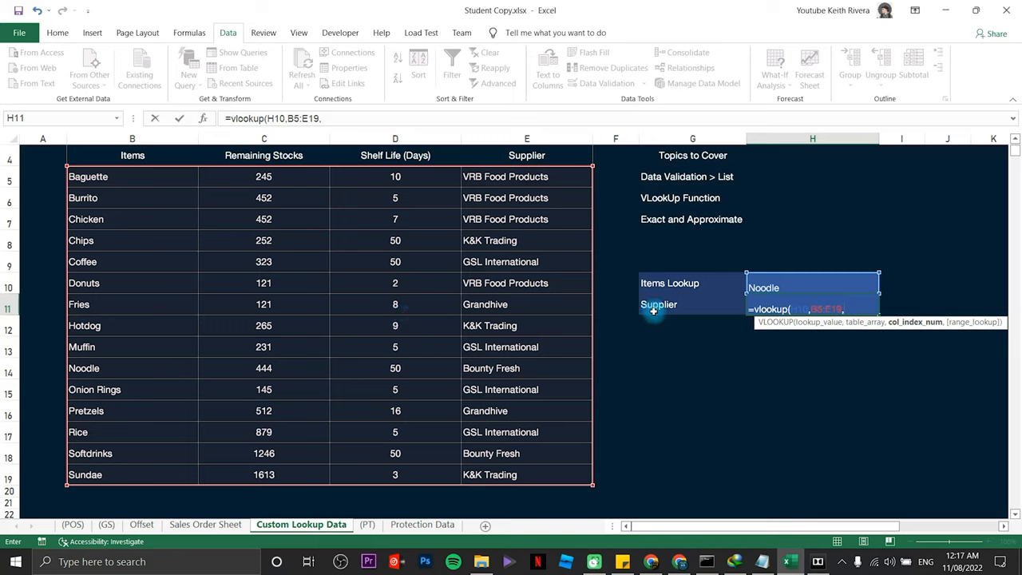
pyautogui.moveTo(165, 177)
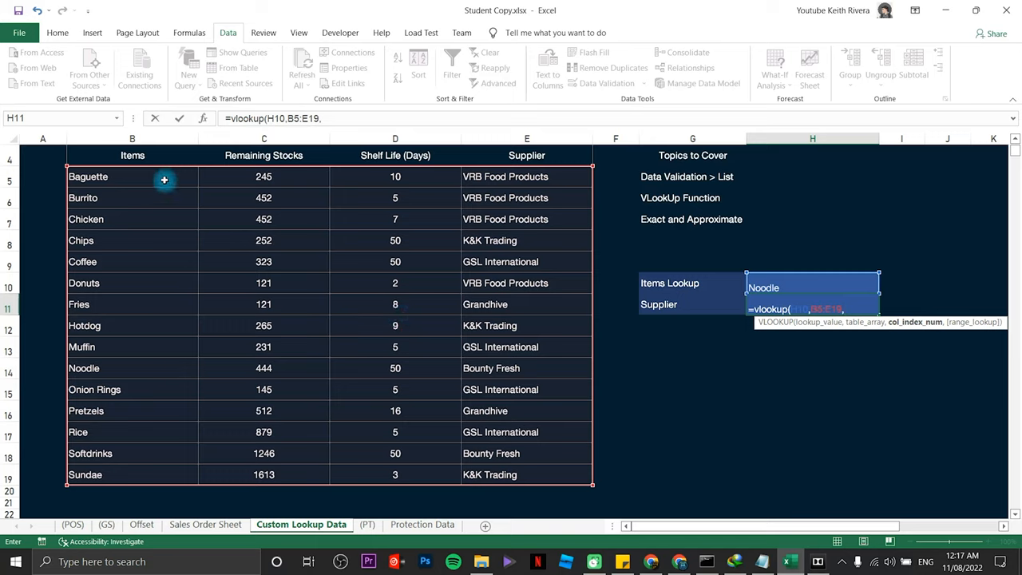
pyautogui.moveTo(156, 155)
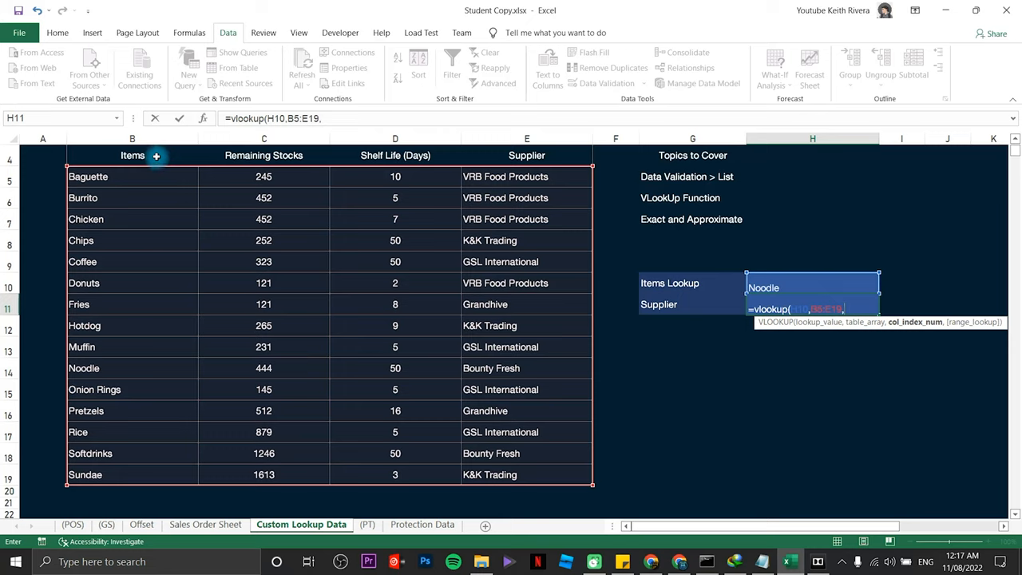
pyautogui.moveTo(563, 111)
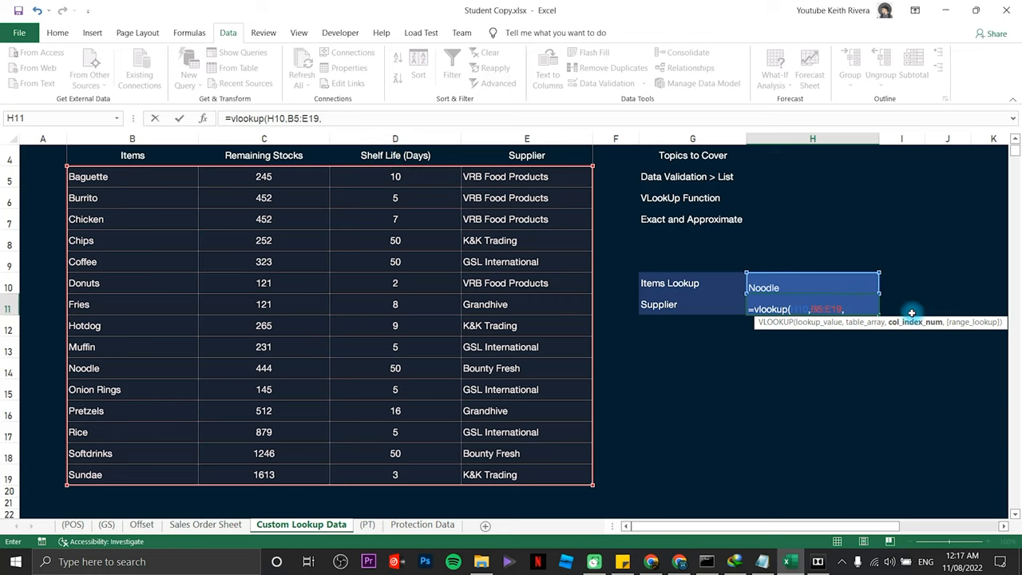
pyautogui.moveTo(638, 433)
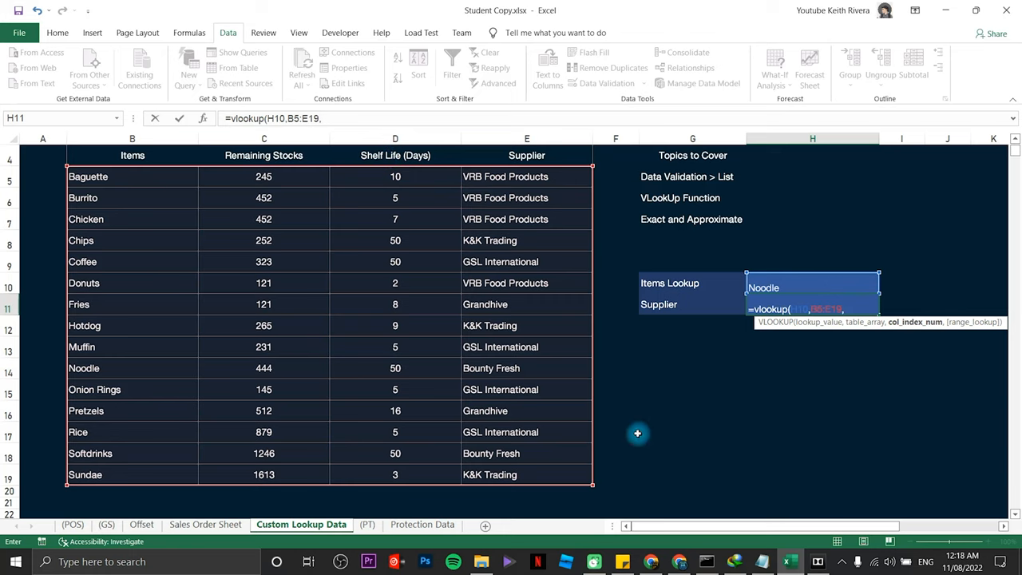
pyautogui.write('4')
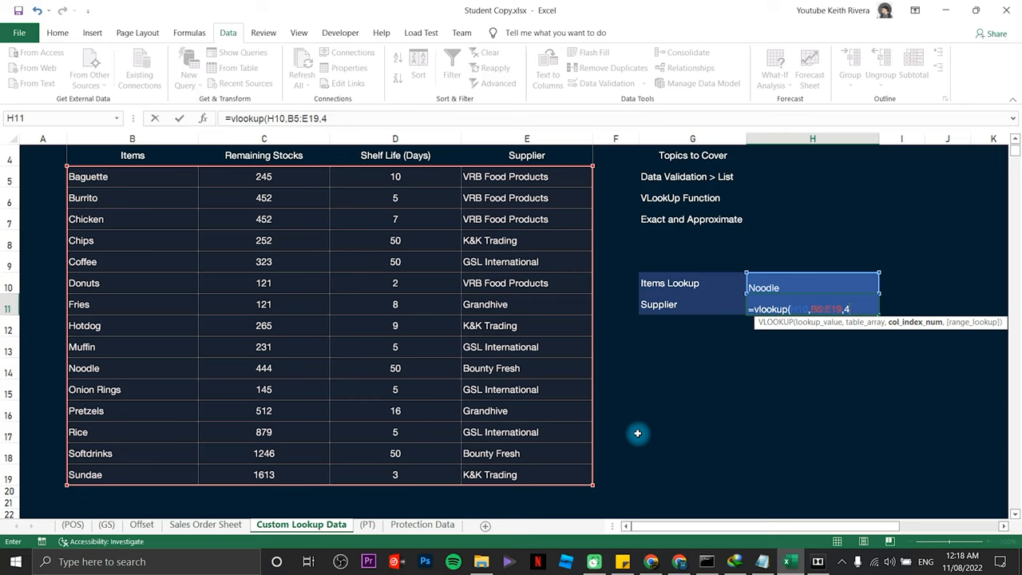
pyautogui.write(',')
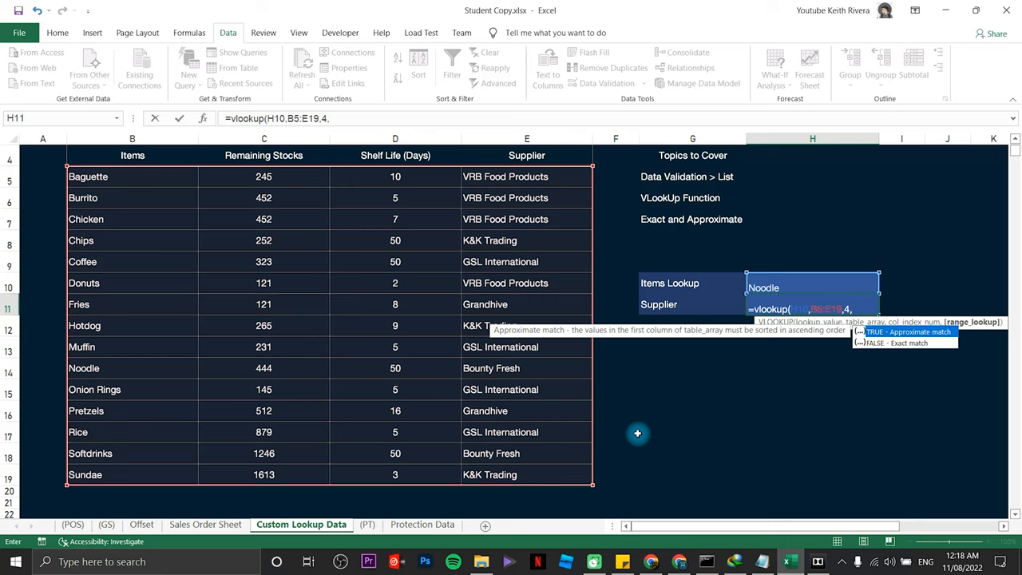
pyautogui.write('Fal')
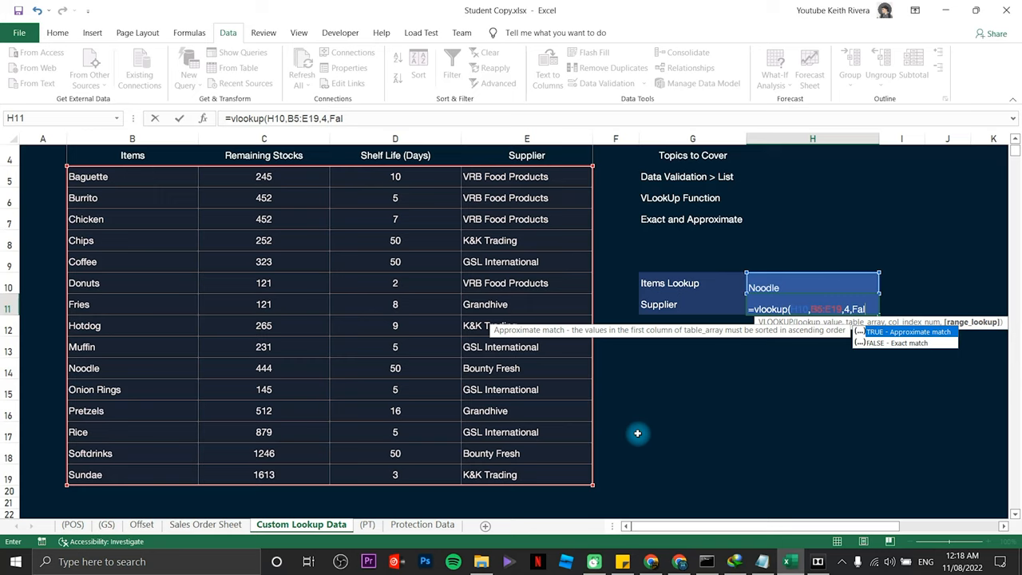
pyautogui.write('se)')
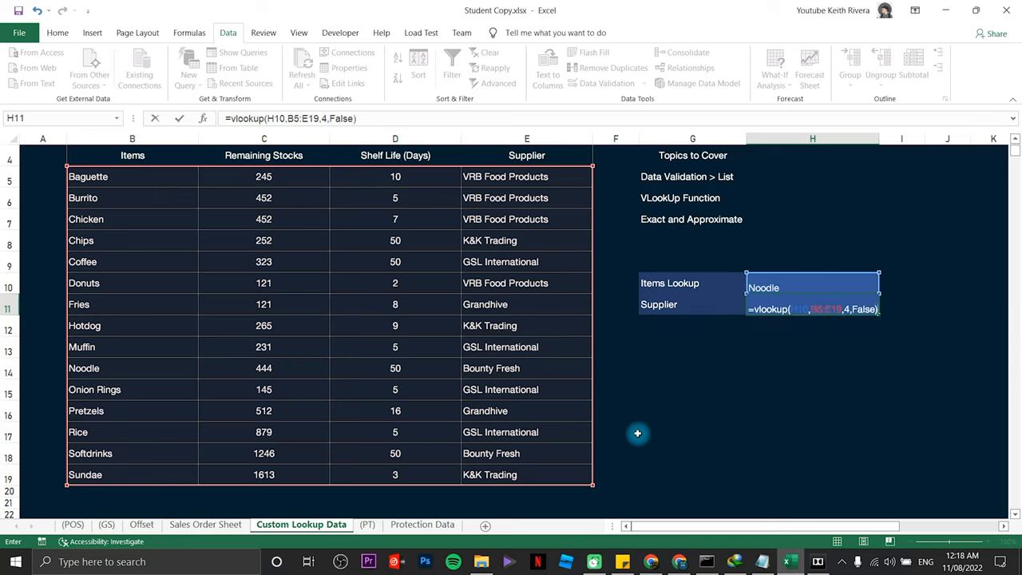
pyautogui.press('Return')
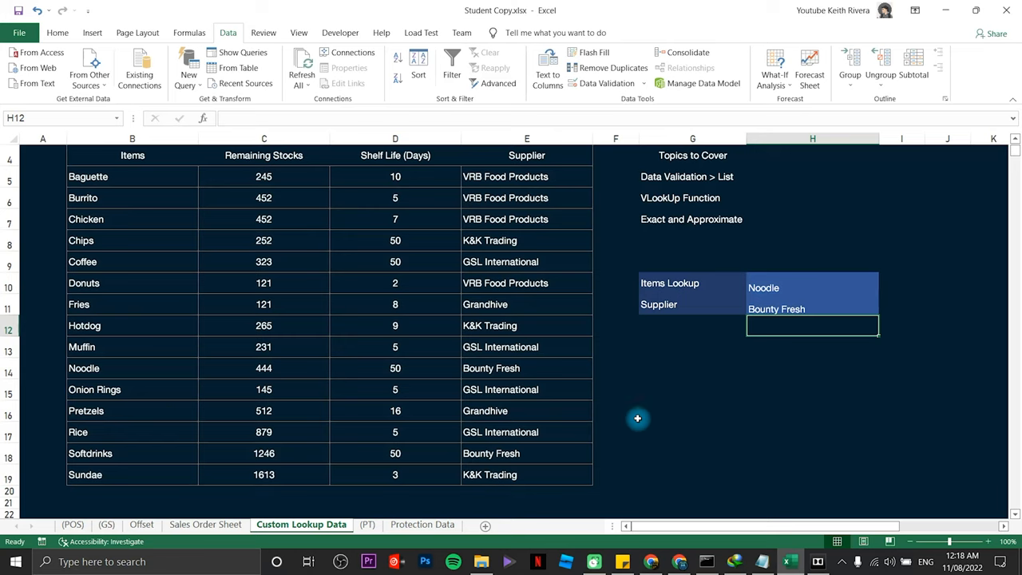
# Step: Choose Rice, then Sundae, from H10's dropdown to confirm H11's supplier updates
pyautogui.click(799, 287)
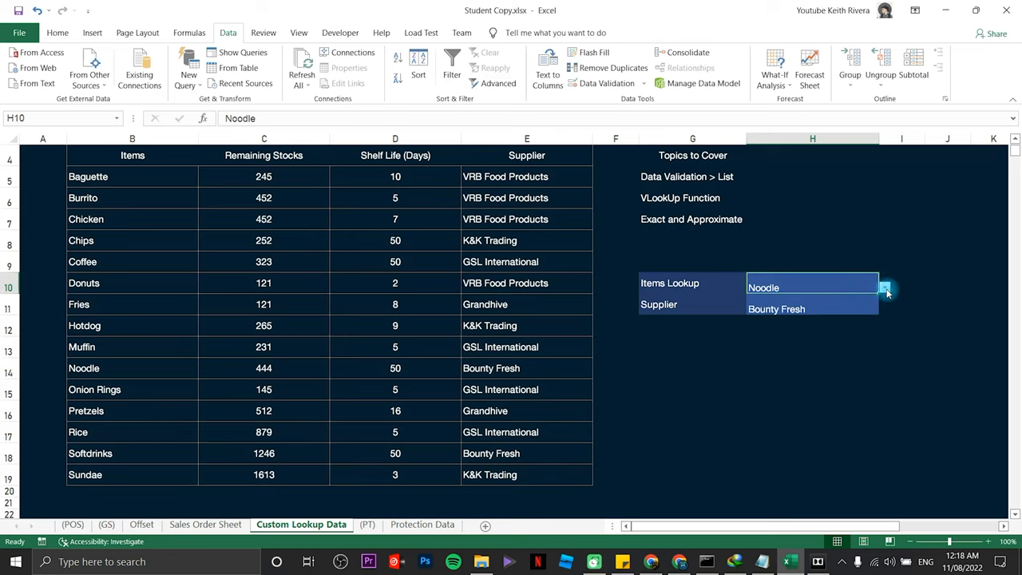
pyautogui.click(884, 286)
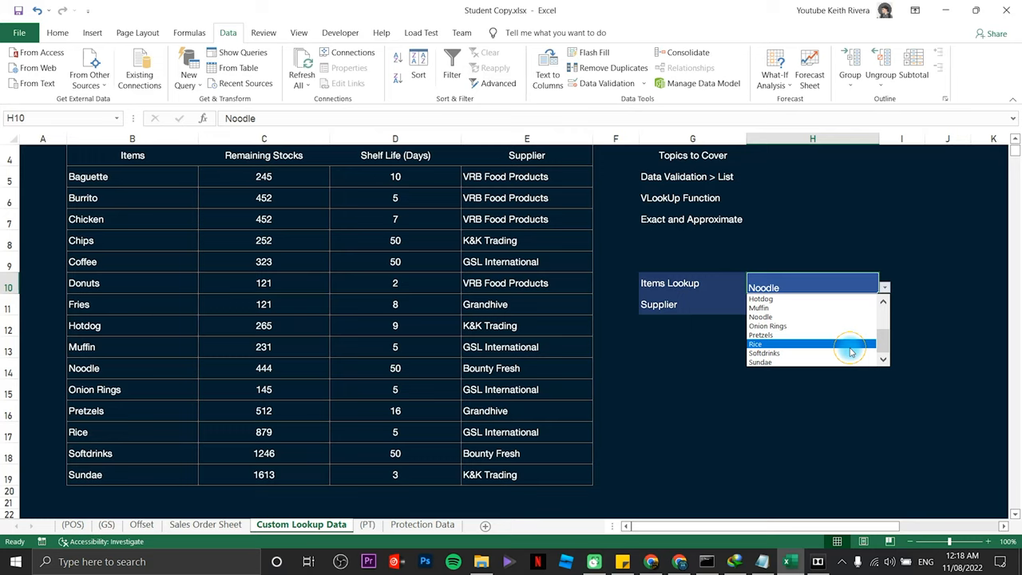
pyautogui.click(756, 344)
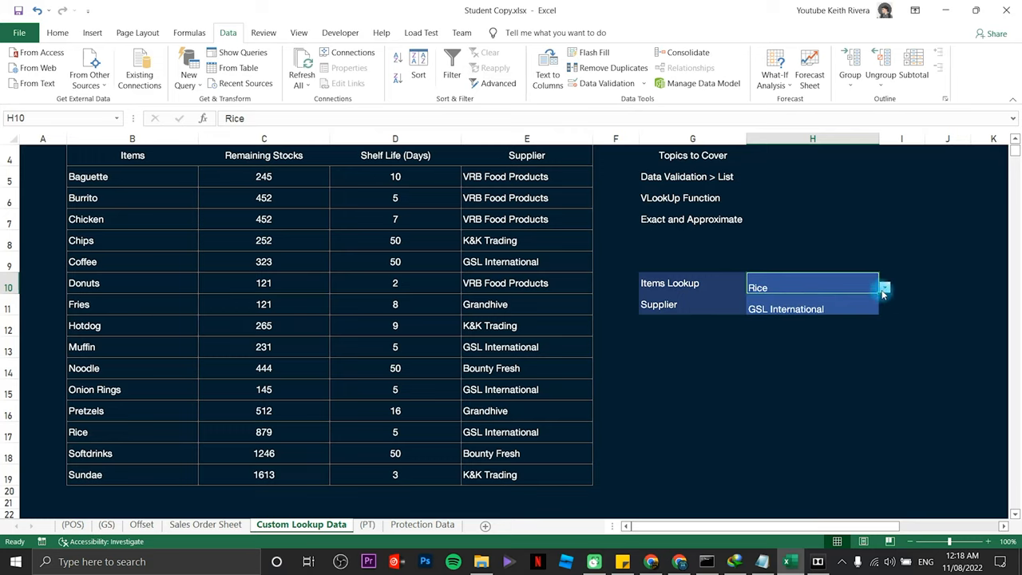
pyautogui.click(883, 288)
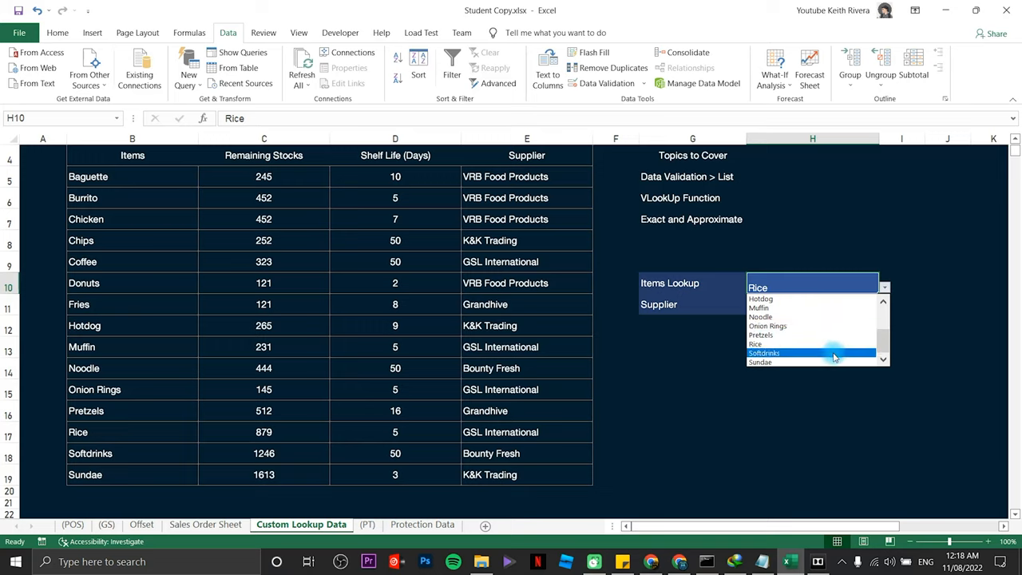
pyautogui.click(760, 361)
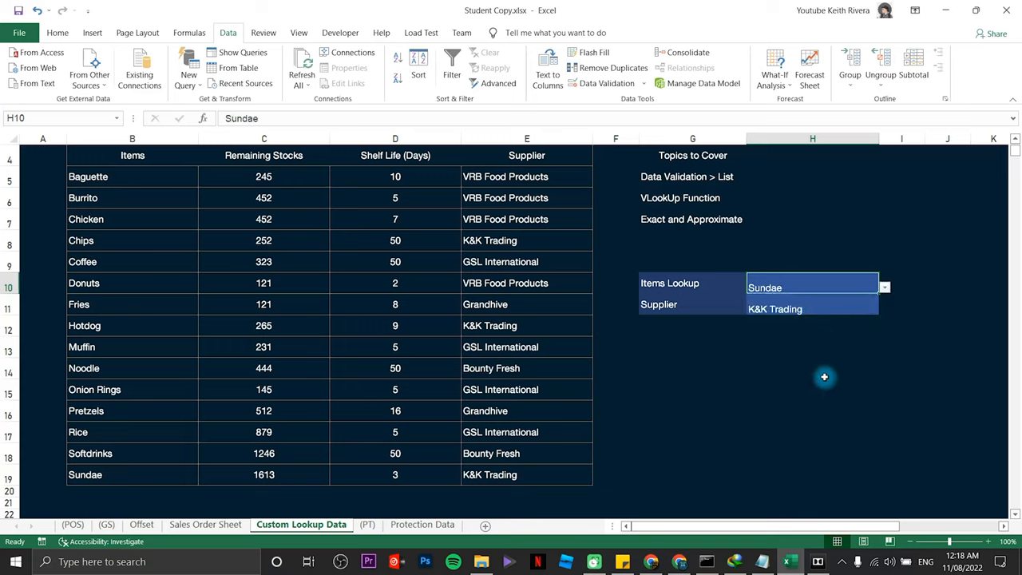